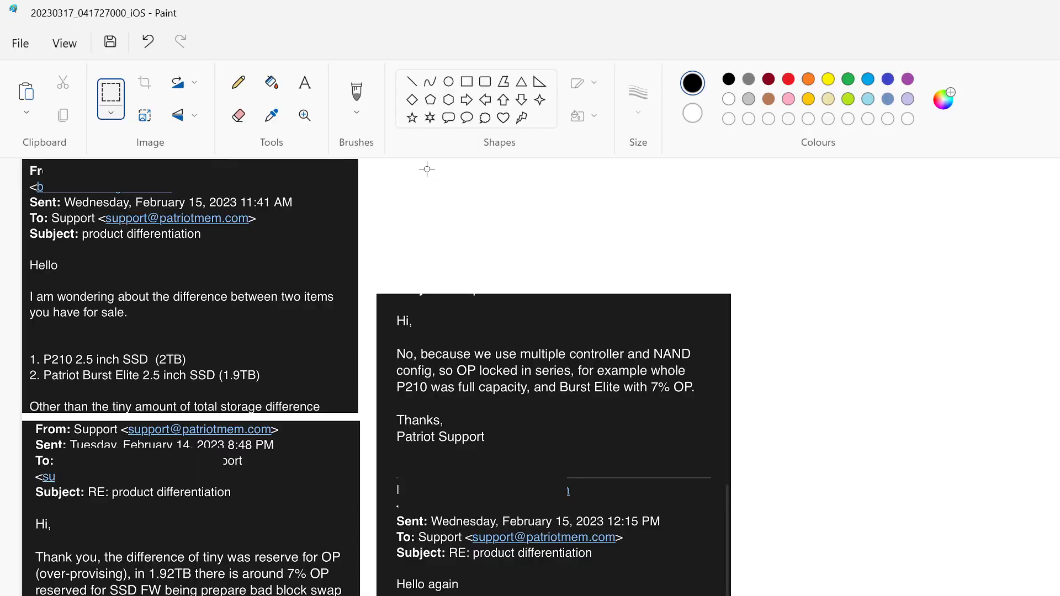
mouse_move(244, 157)
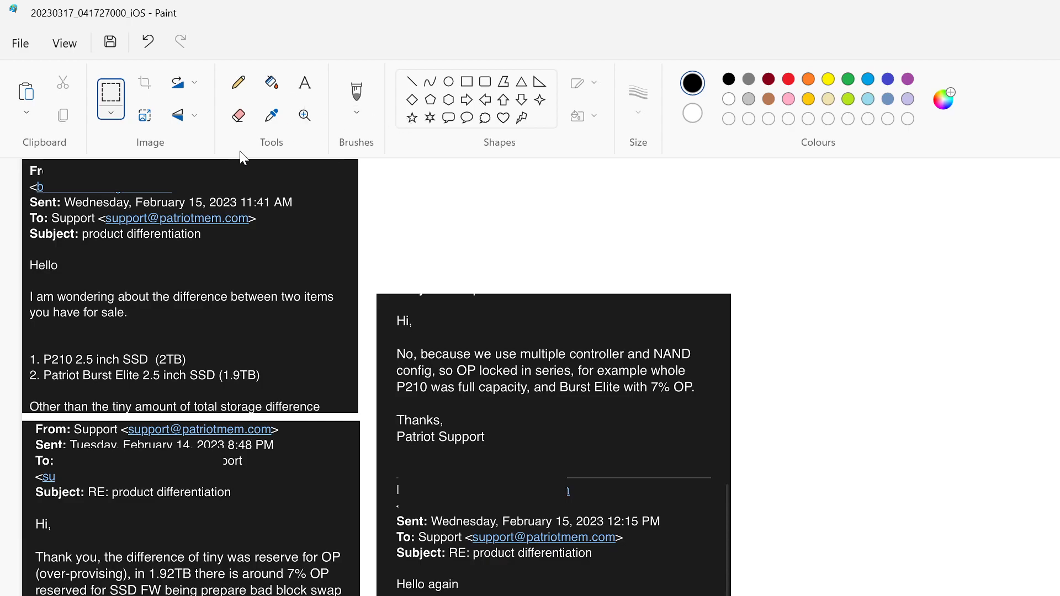
mouse_move(87, 252)
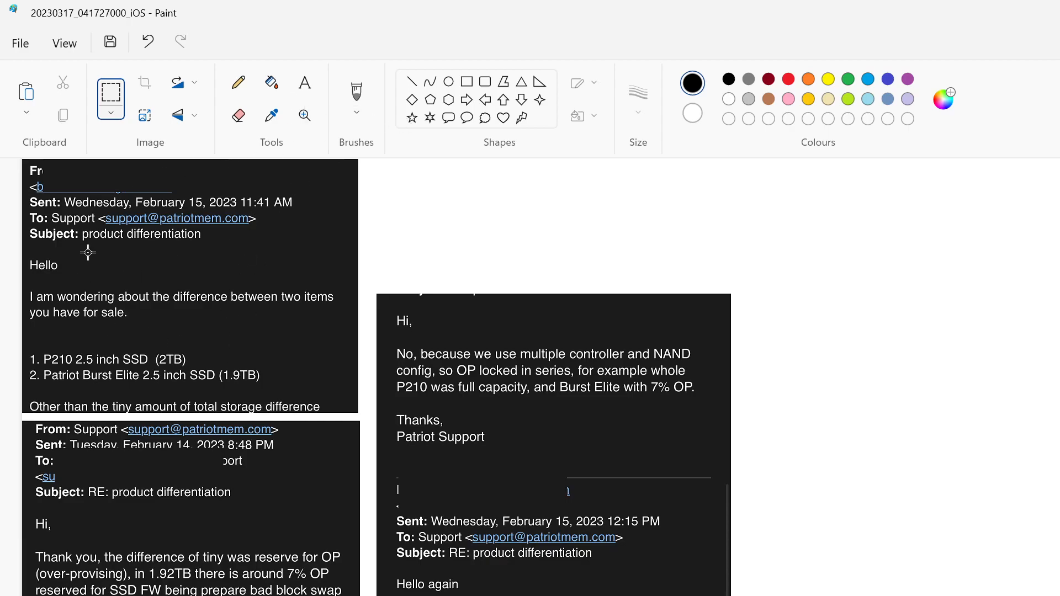
mouse_move(476, 84)
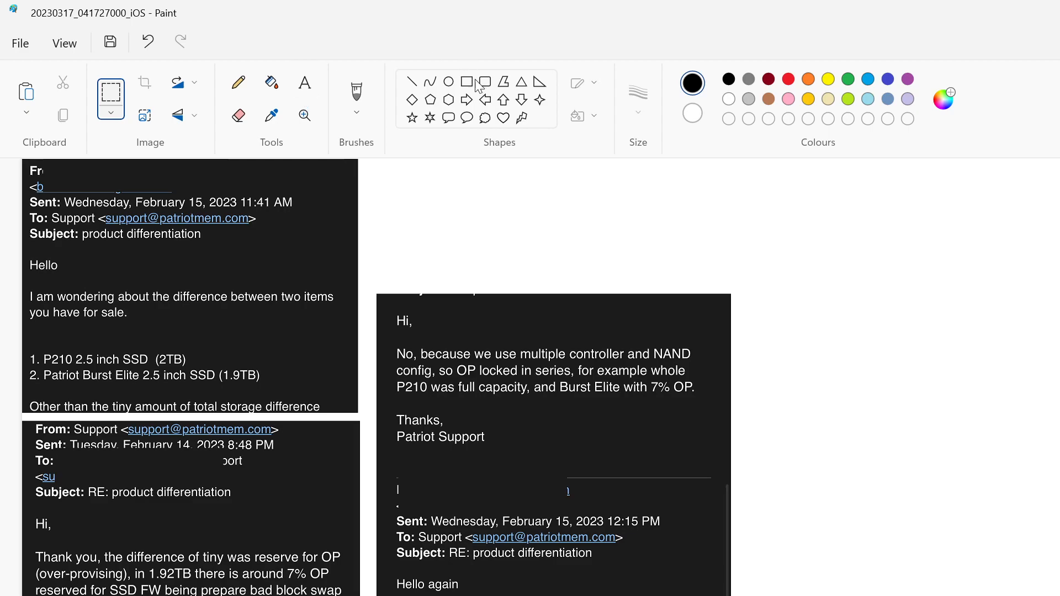
- Choose the red Rectangle shape to box the P210 and Burst Elite lines
left_click(787, 79)
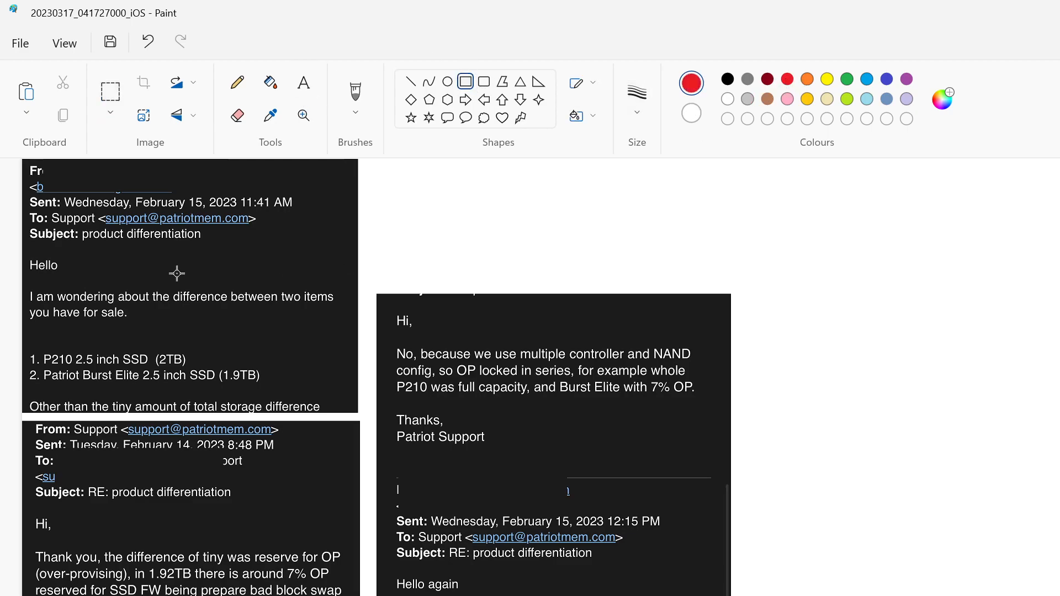
mouse_move(61, 284)
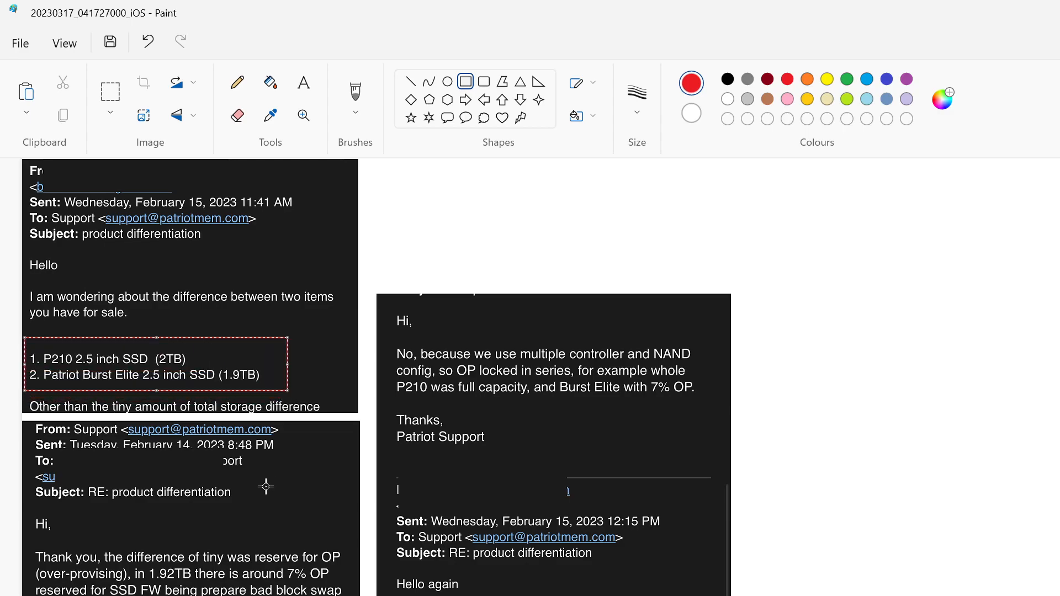
mouse_move(221, 436)
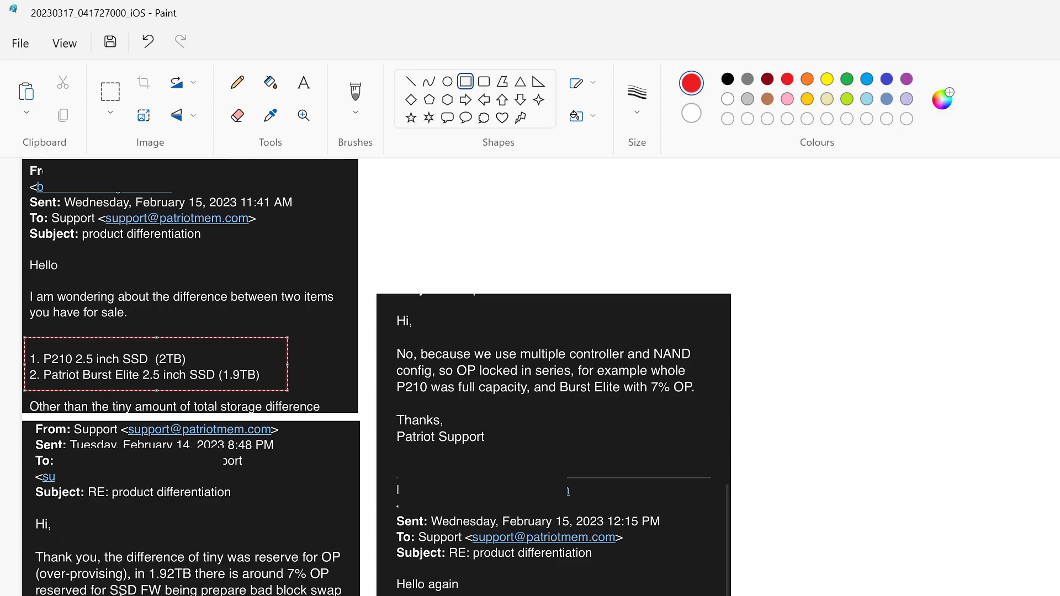
mouse_move(26, 542)
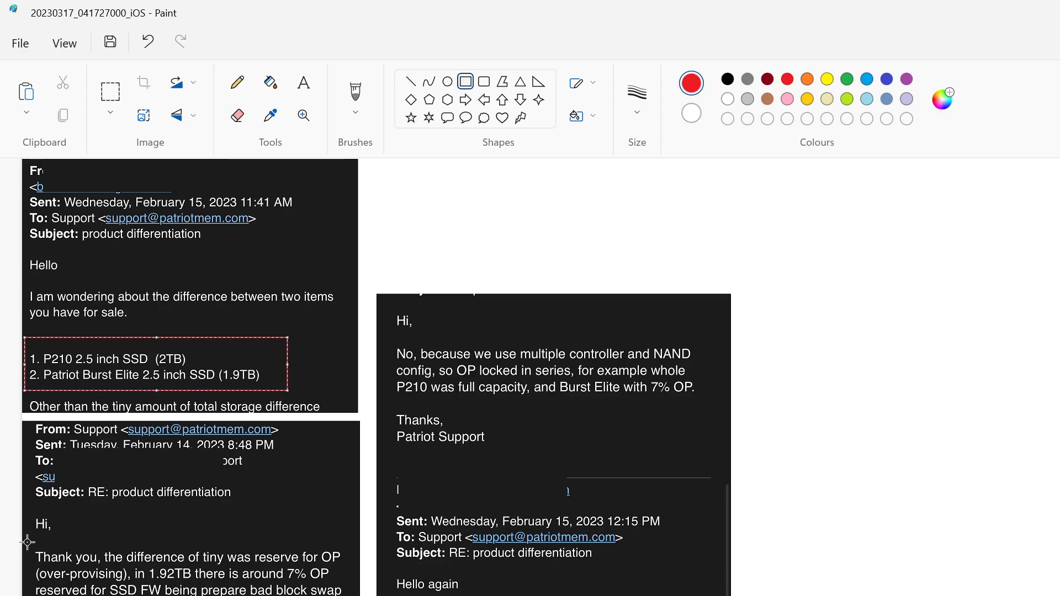
mouse_move(30, 545)
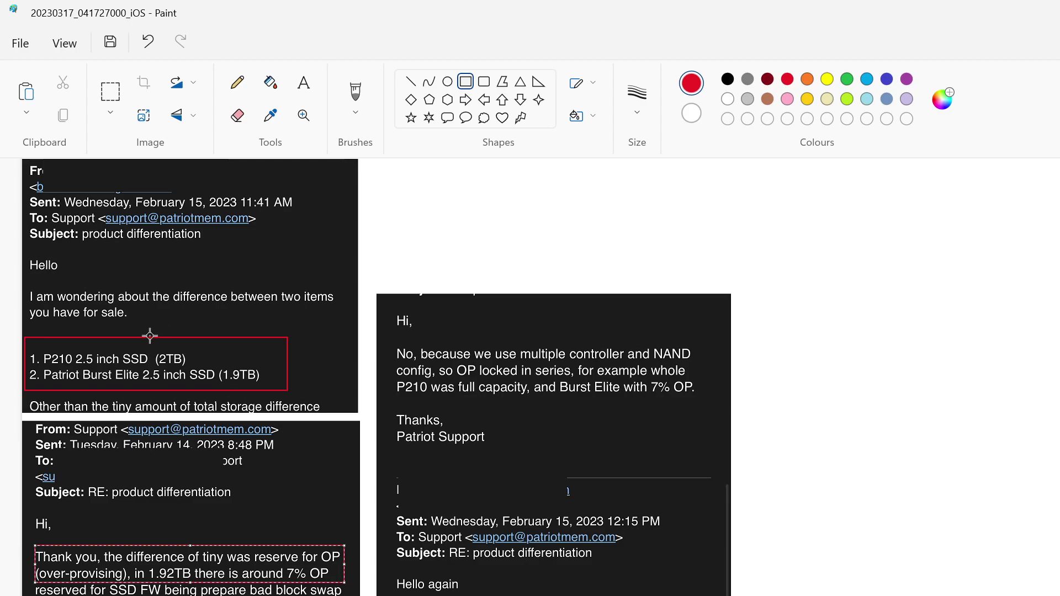
mouse_move(247, 469)
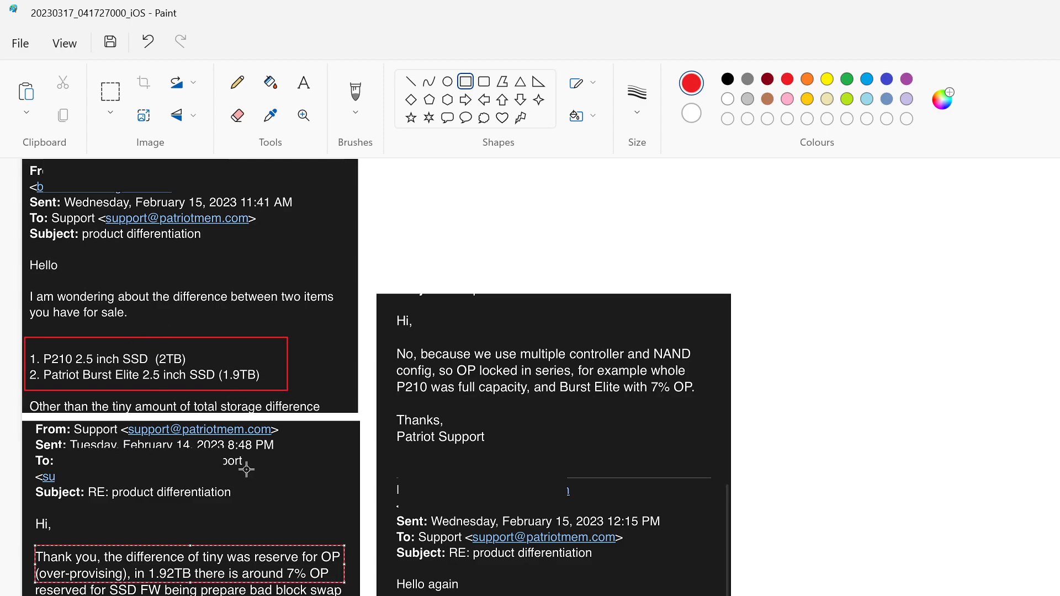
mouse_move(262, 361)
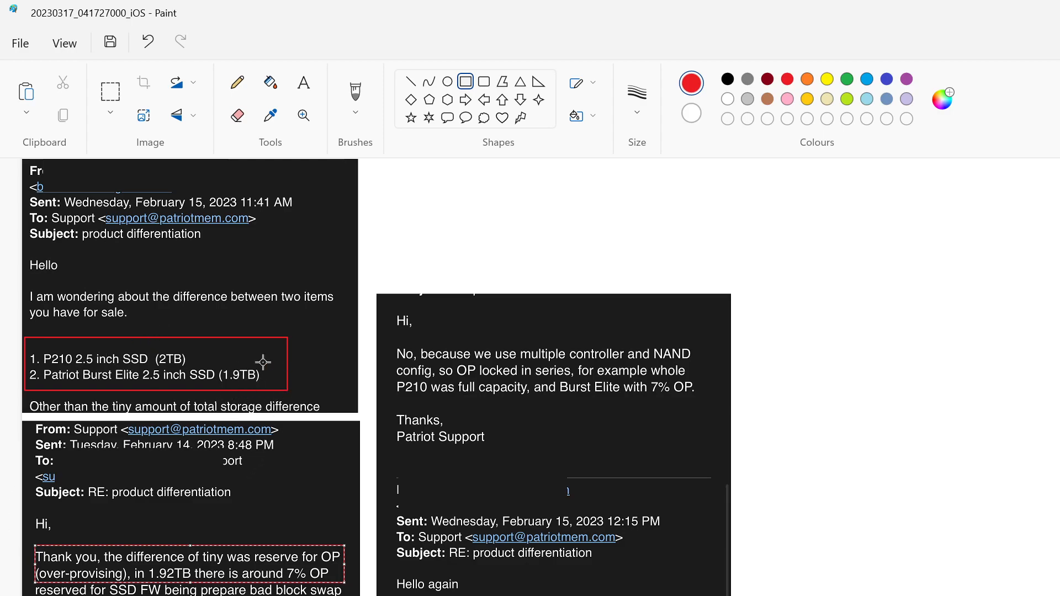
mouse_move(247, 401)
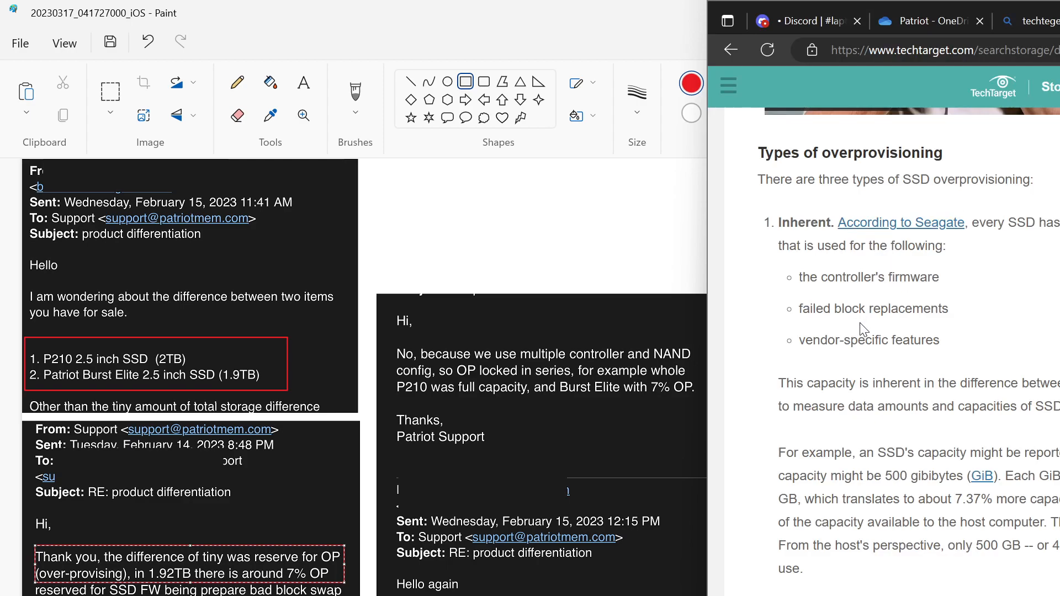
mouse_move(983, 255)
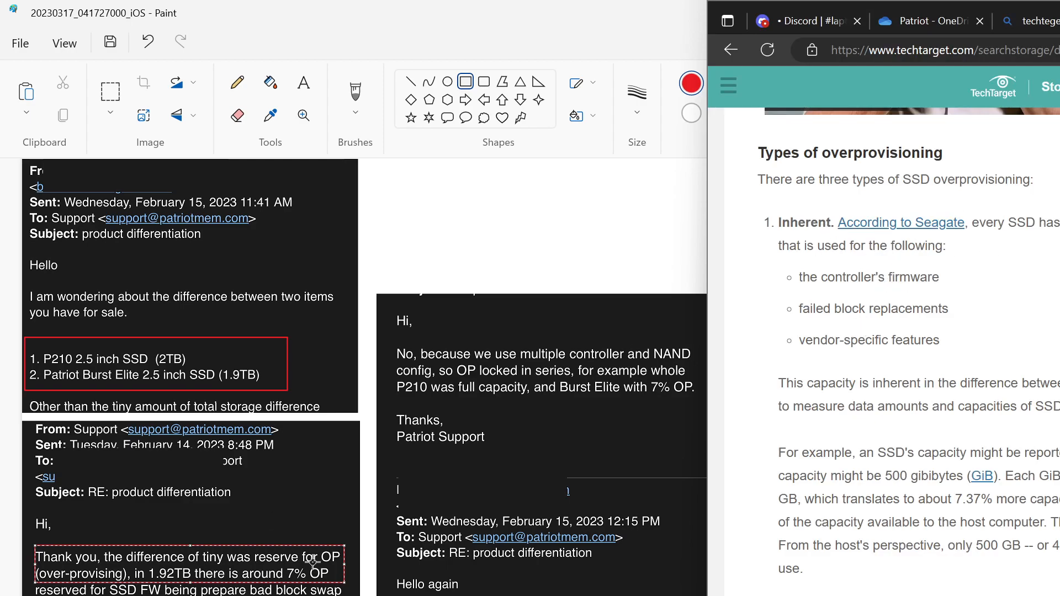
mouse_move(1028, 365)
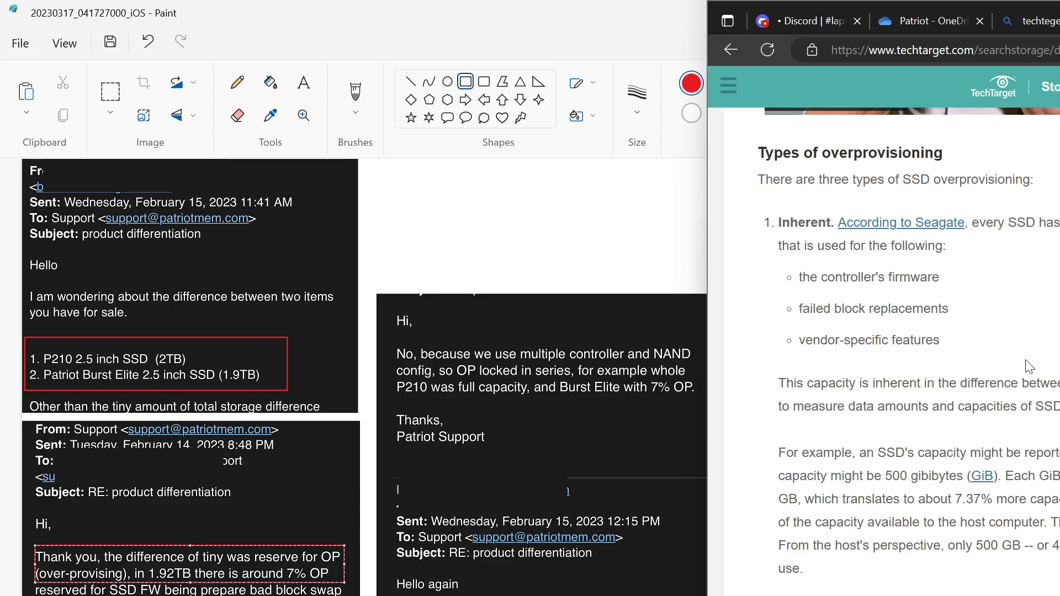
mouse_move(898, 283)
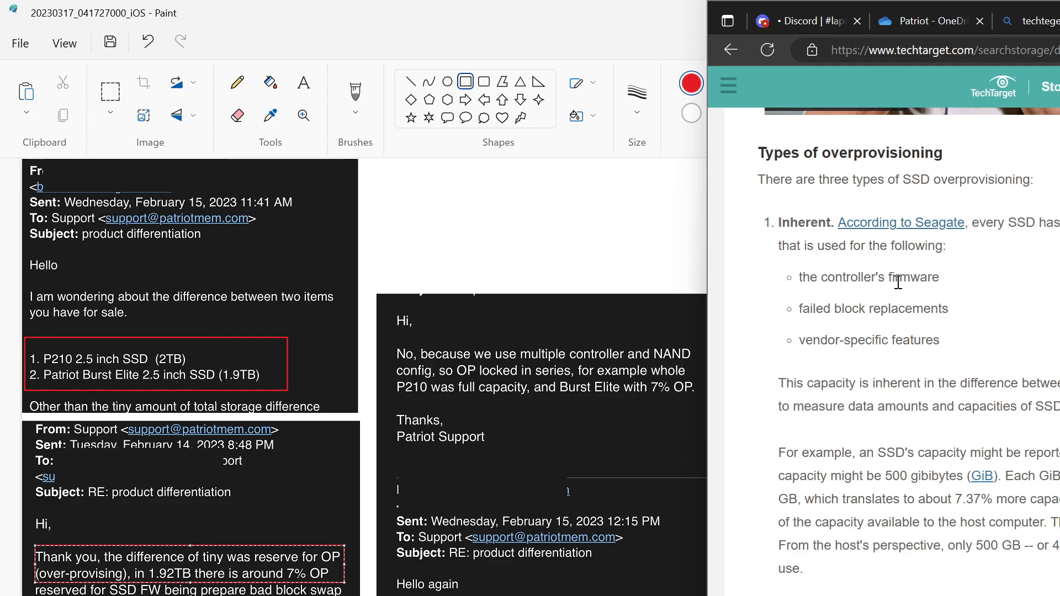
mouse_move(898, 282)
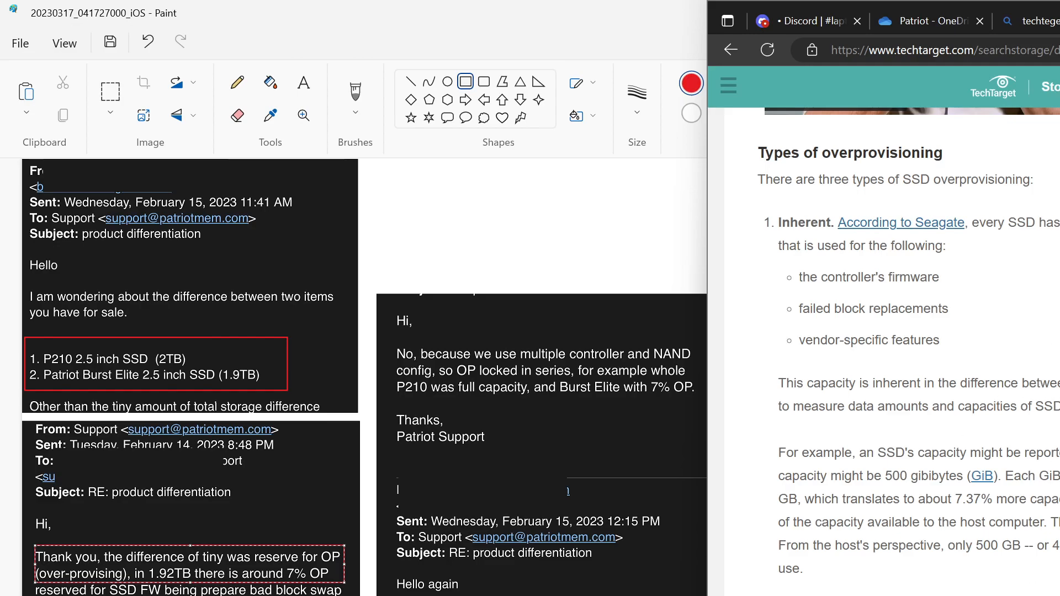
mouse_move(954, 432)
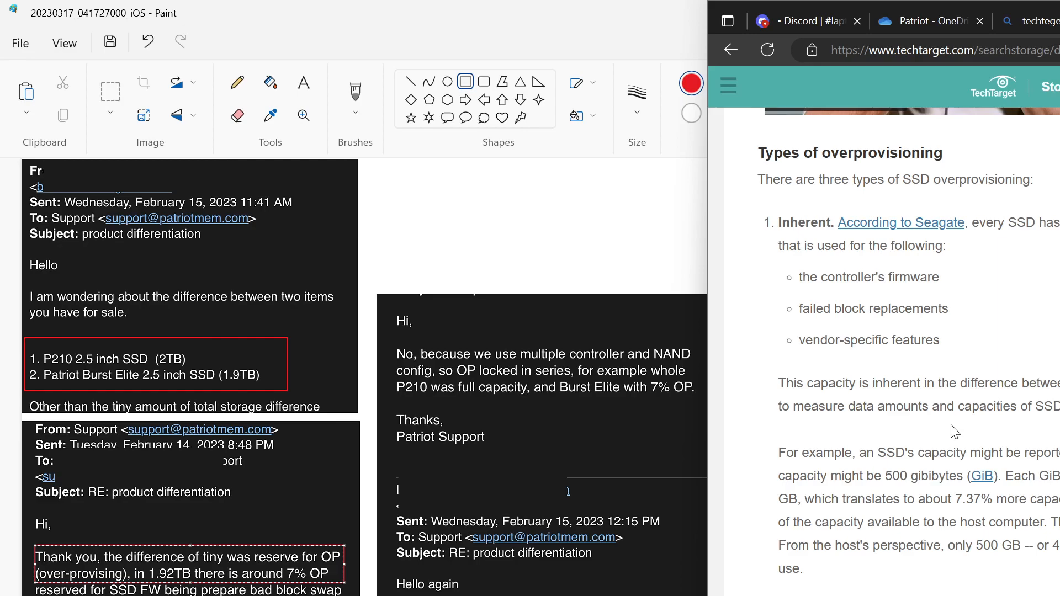
mouse_move(1036, 212)
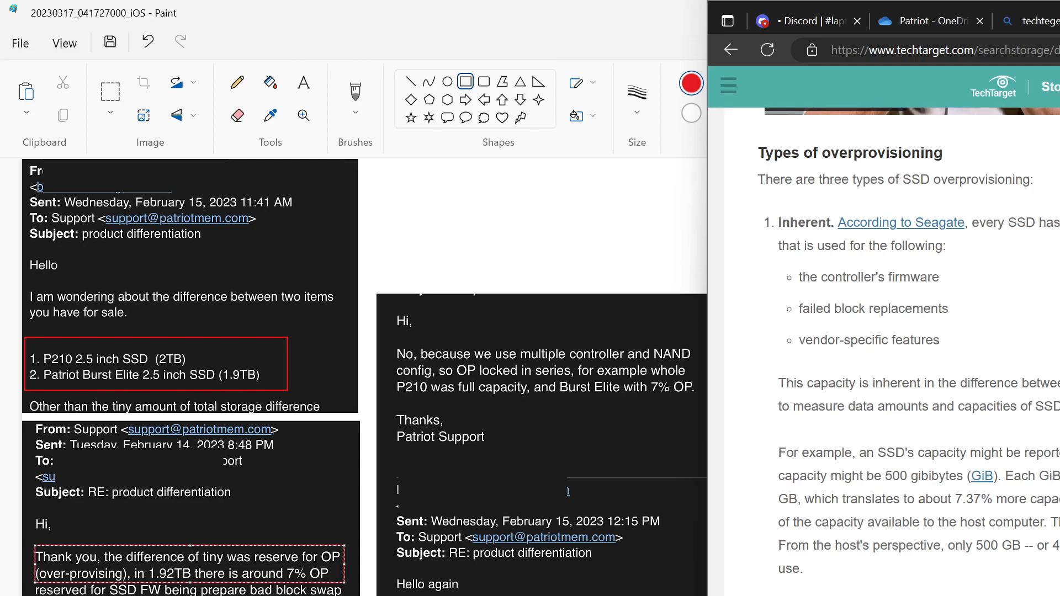
mouse_move(202, 382)
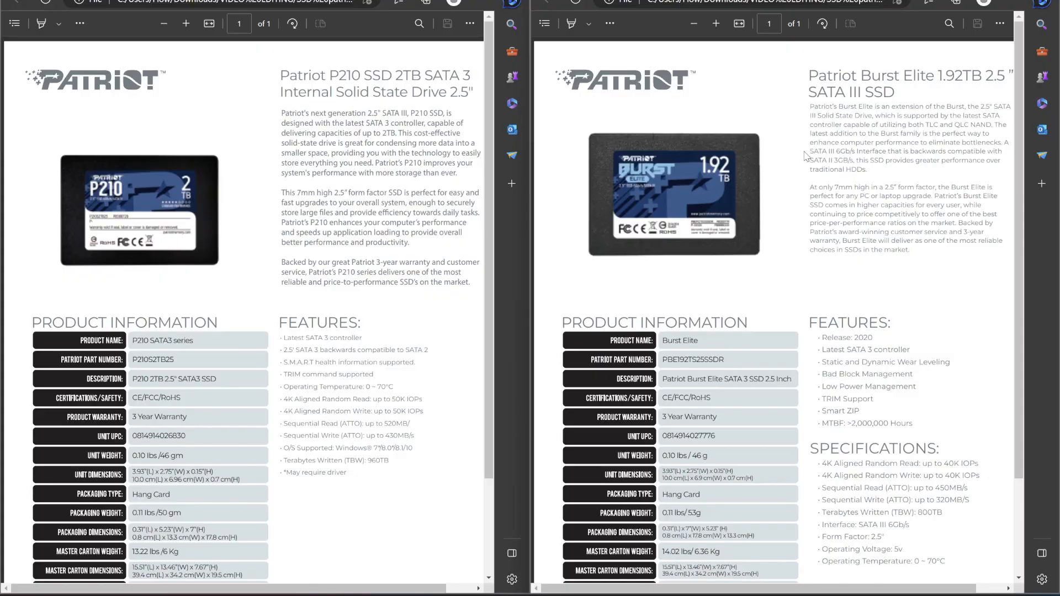
mouse_move(328, 91)
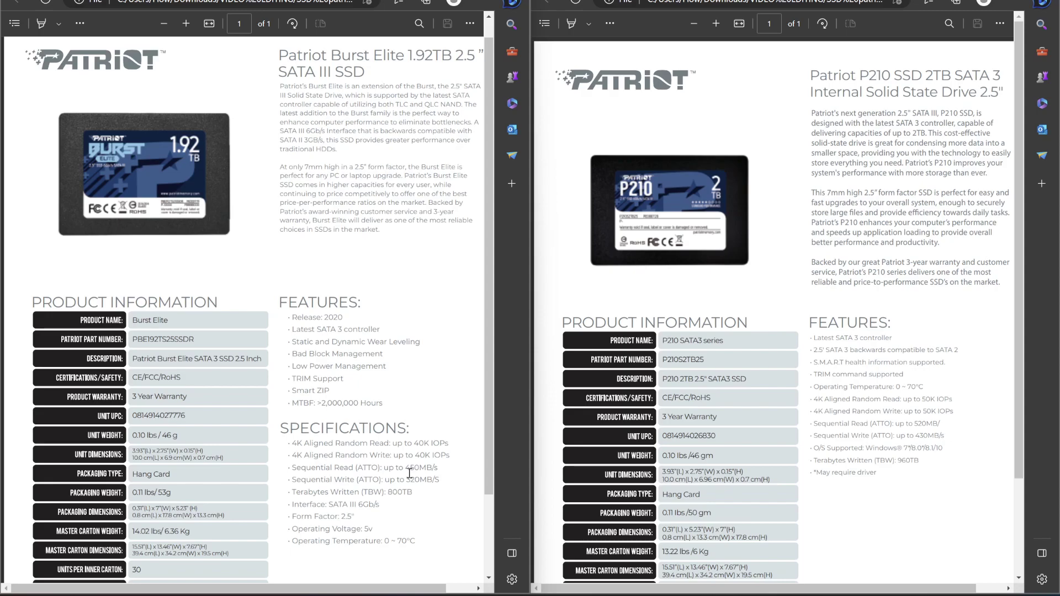
- Maximize the P210 spec sheet window beside the Burst Elite datasheet
double_click(925, 423)
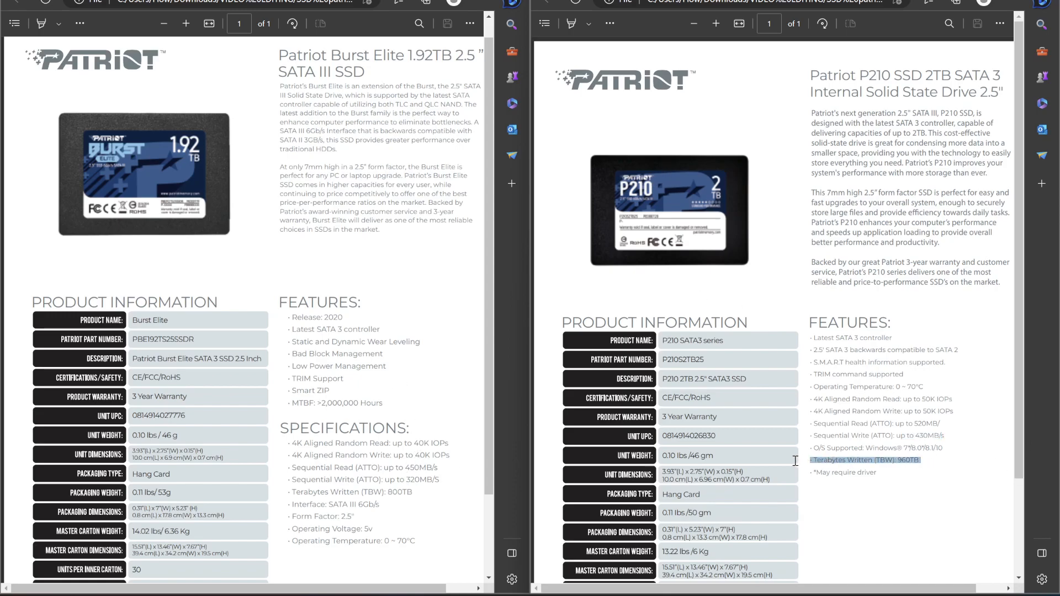
mouse_move(942, 476)
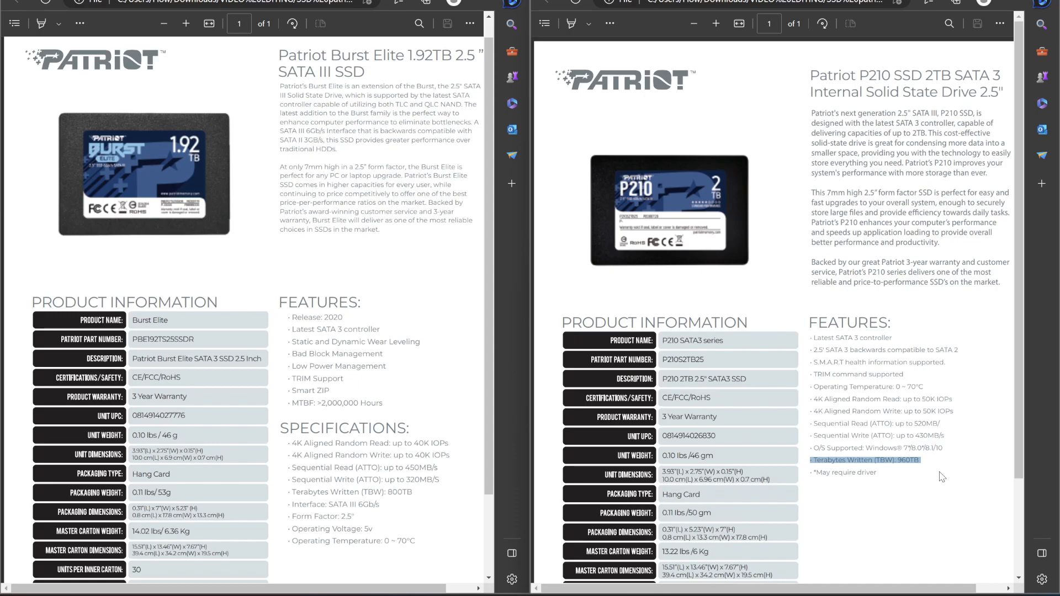
mouse_move(950, 450)
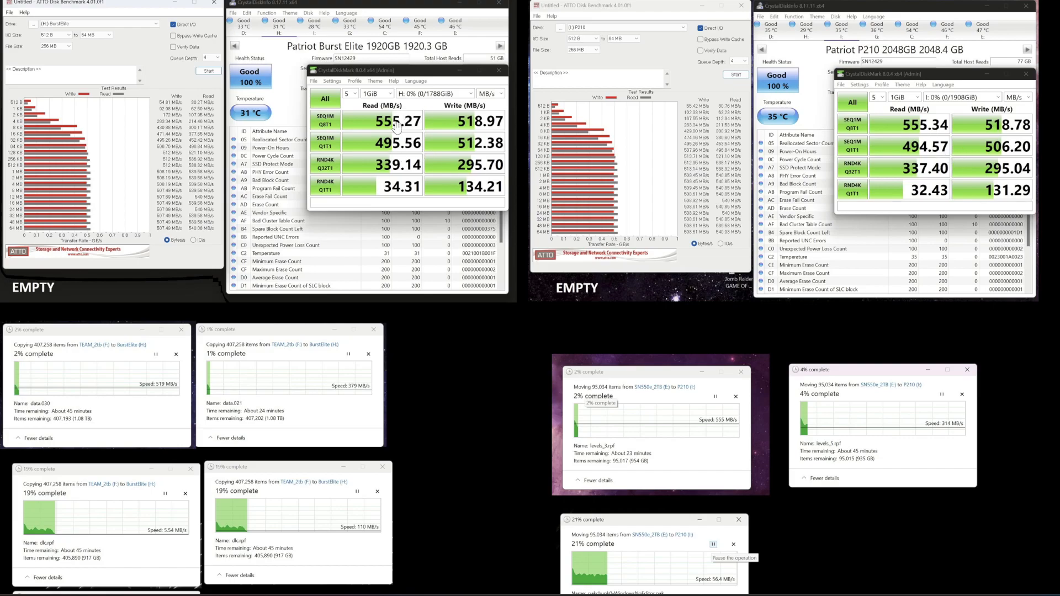
mouse_move(947, 134)
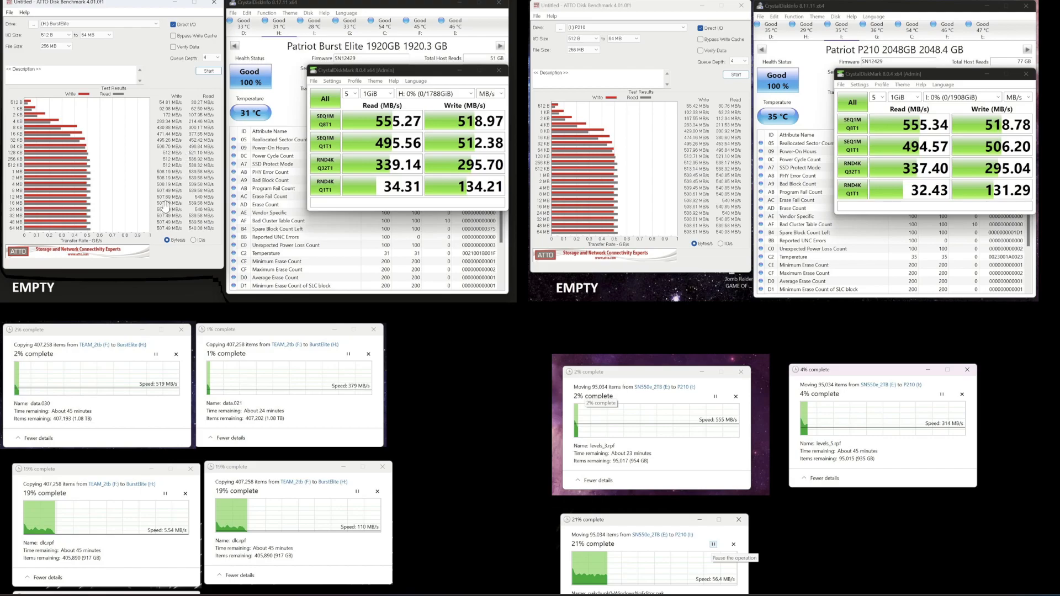
mouse_move(440, 220)
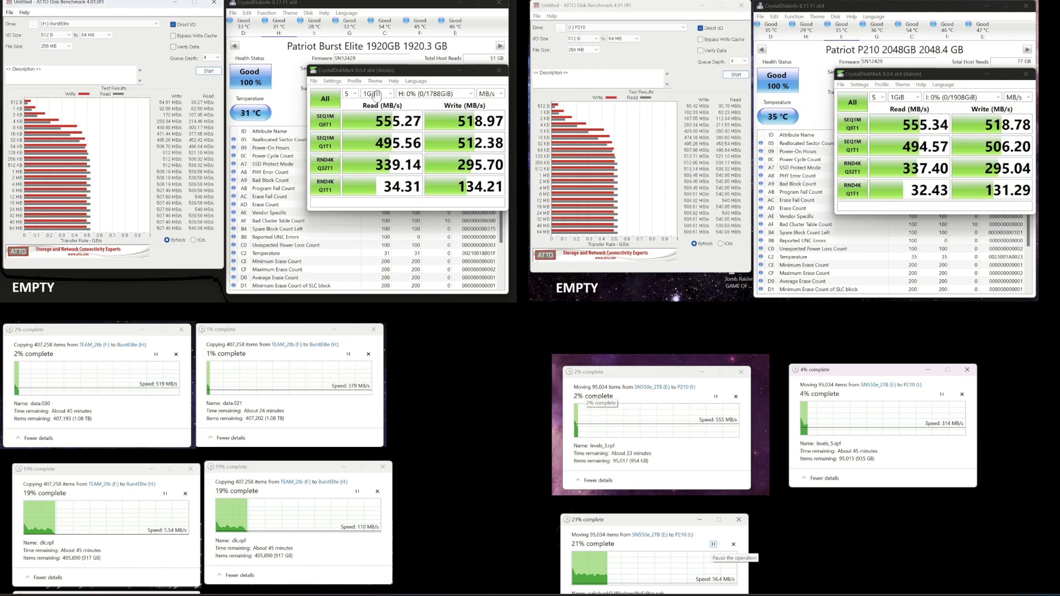
mouse_move(400, 36)
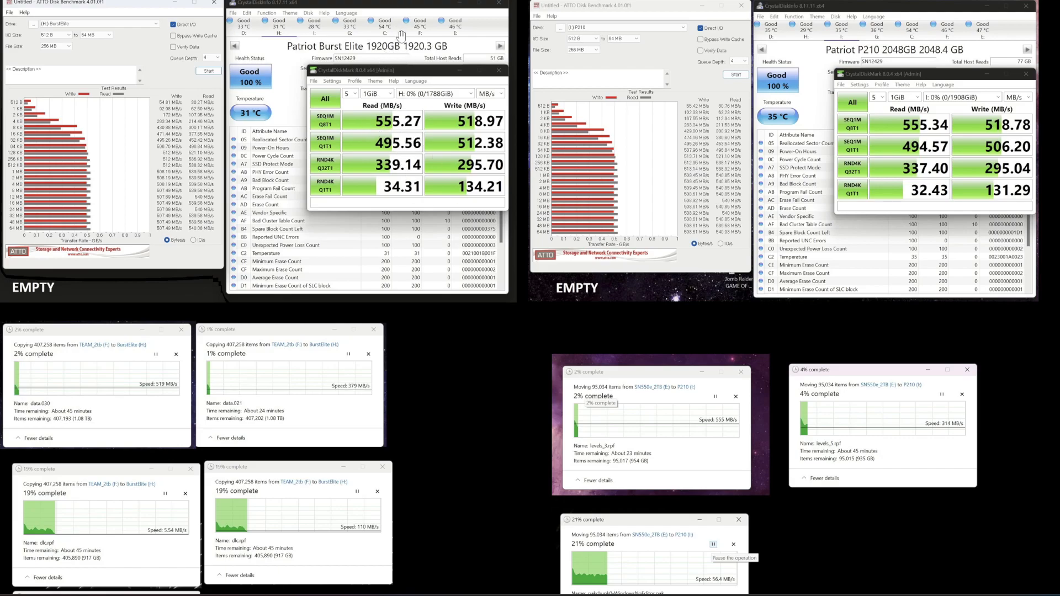
- Scroll down the collage to the file-copy progress dialogs and free-space readouts
scroll("down", 3)
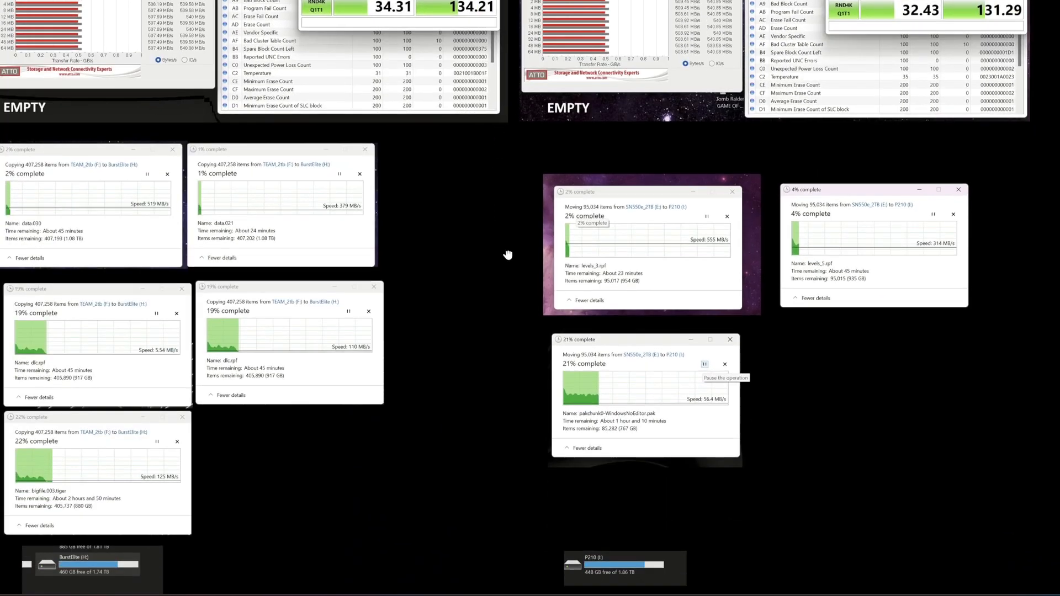
scroll("down", 3)
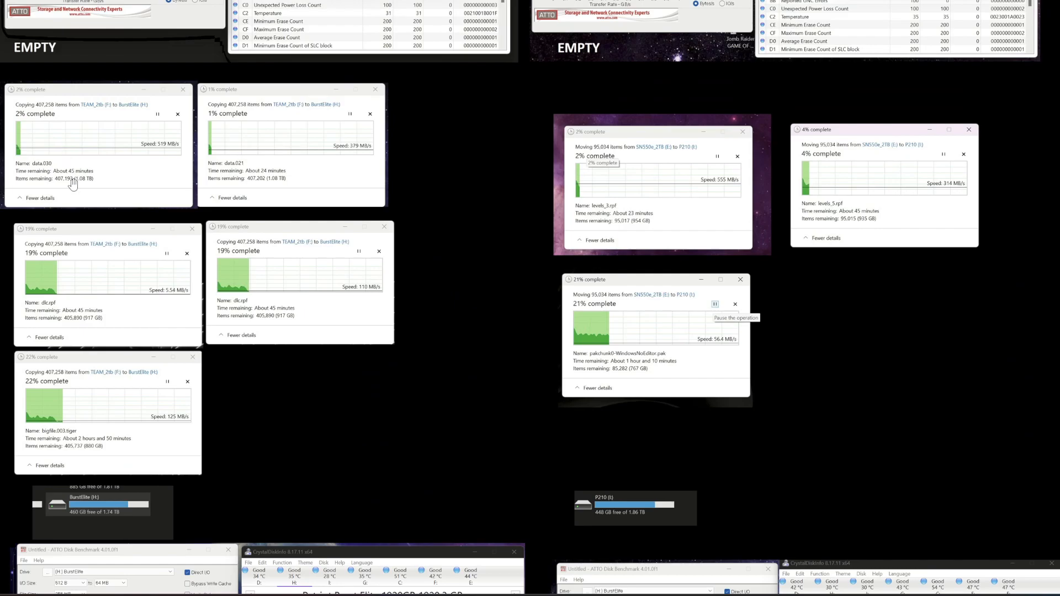
mouse_move(71, 185)
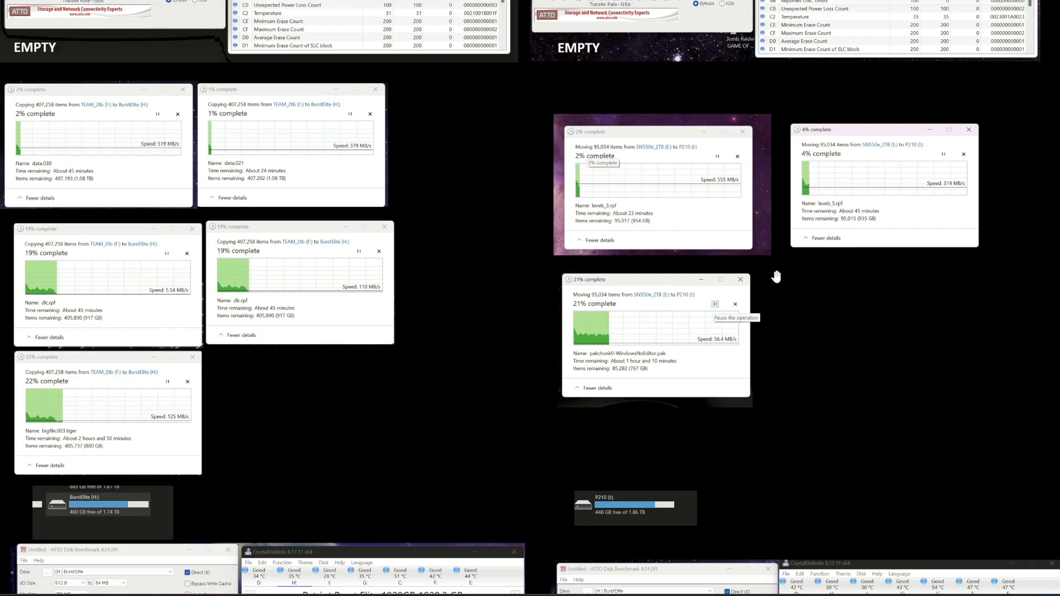
mouse_move(192, 214)
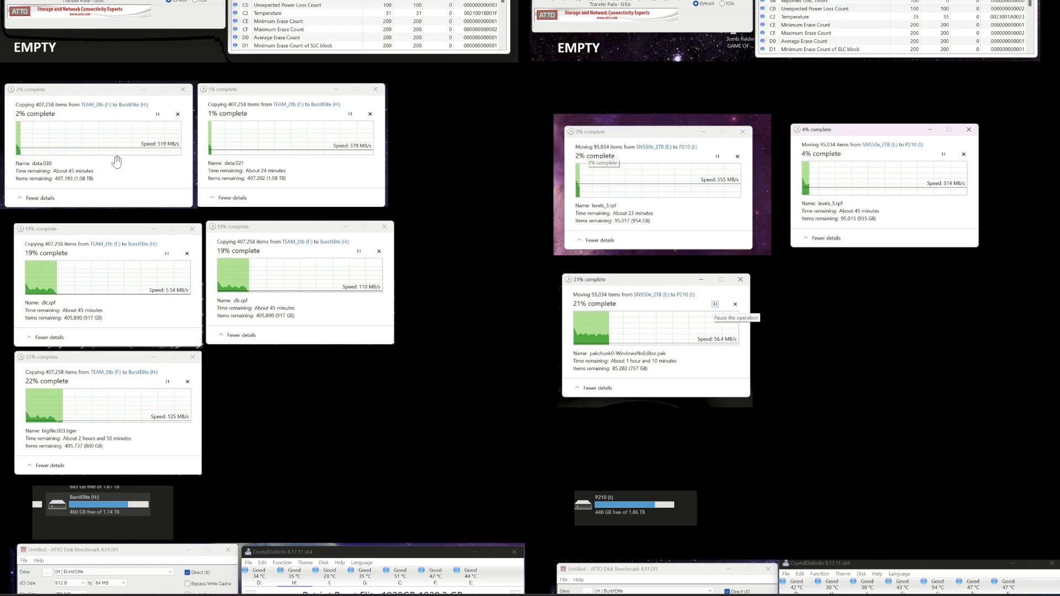
mouse_move(156, 160)
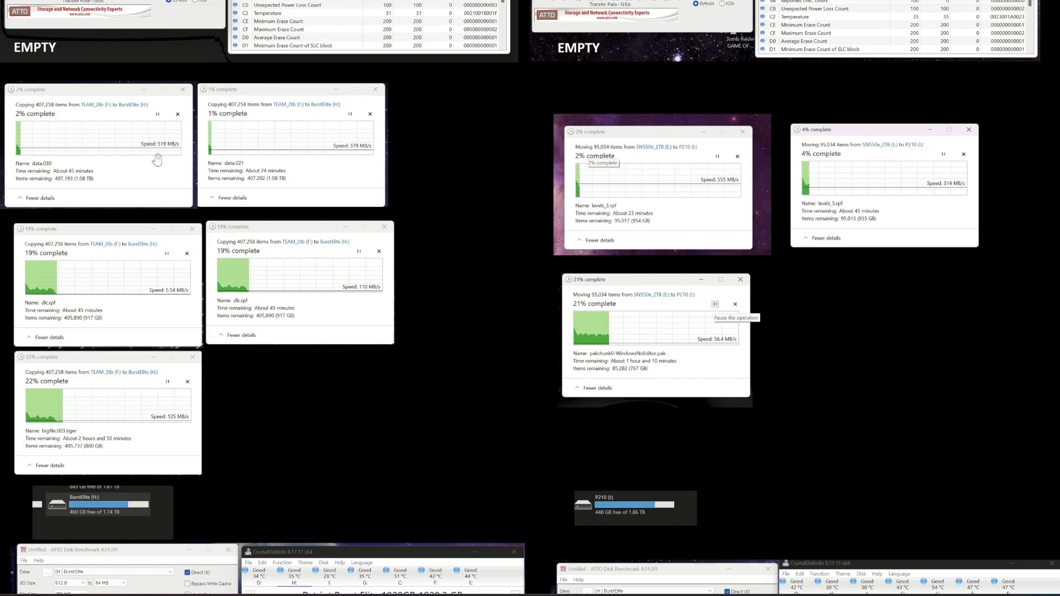
mouse_move(358, 154)
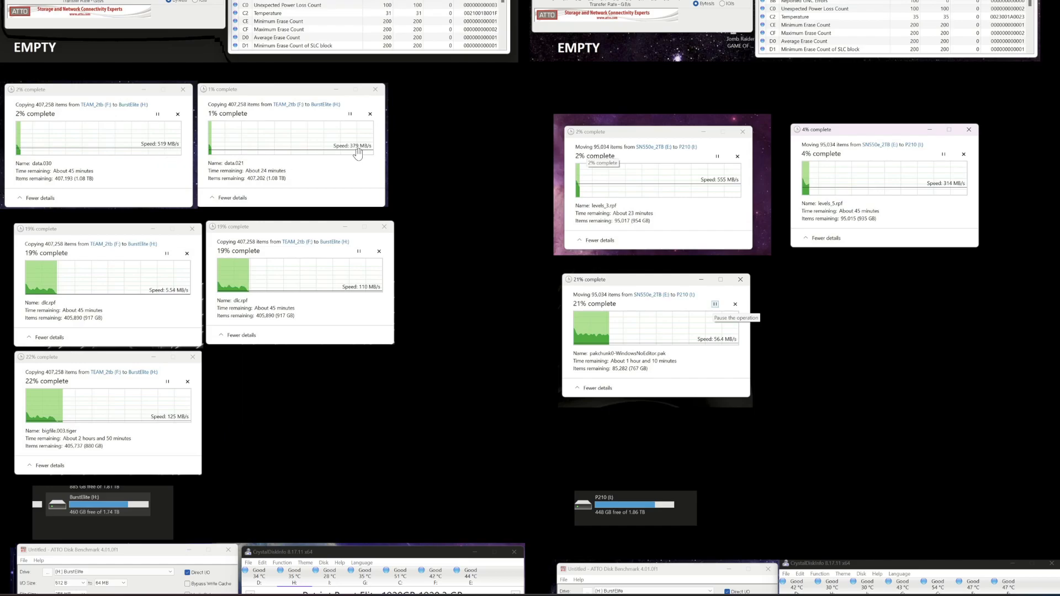
mouse_move(960, 169)
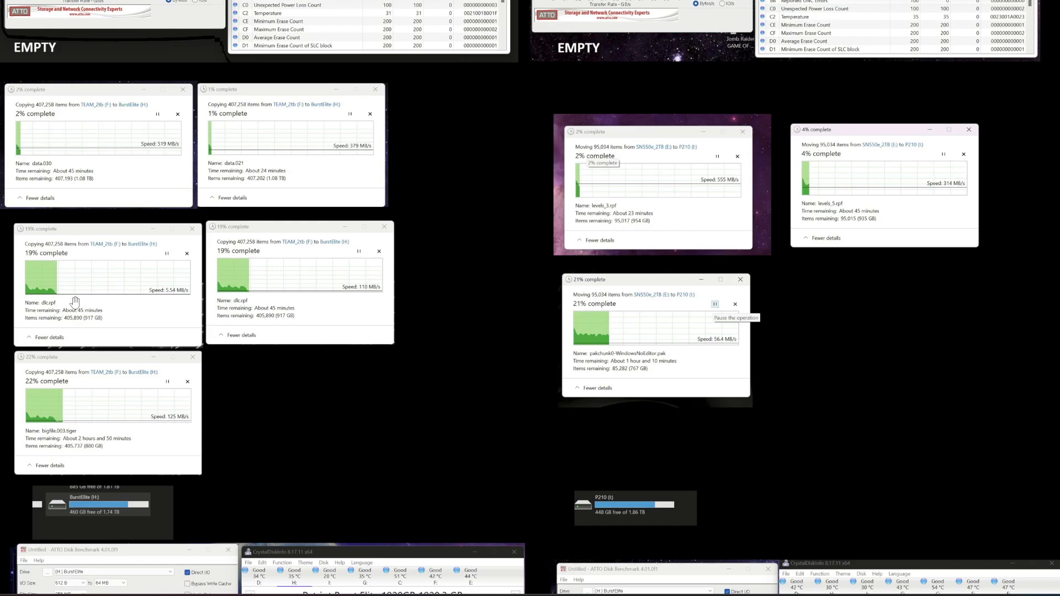
mouse_move(141, 296)
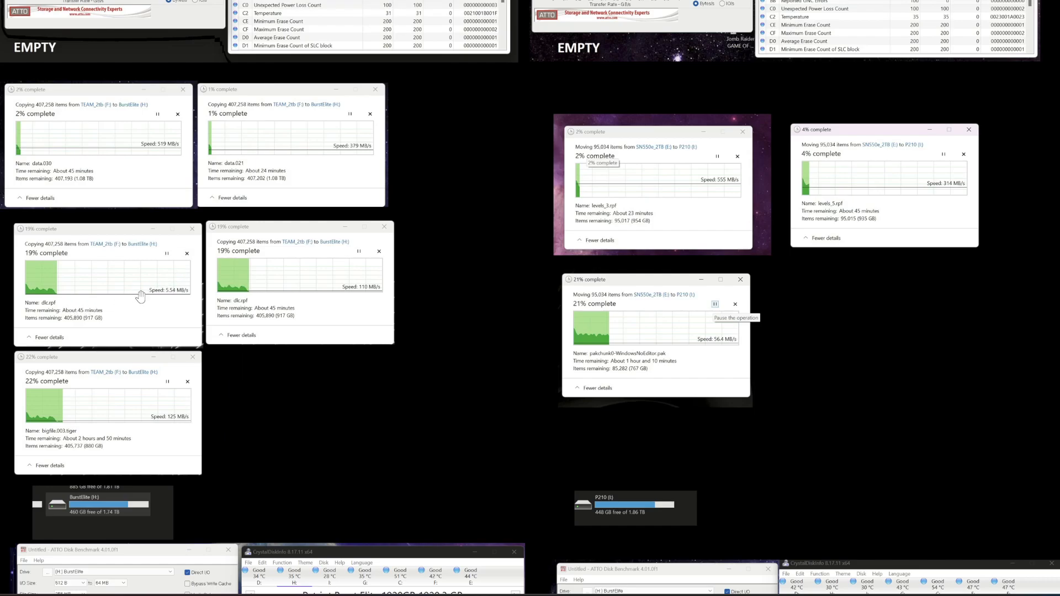
mouse_move(303, 326)
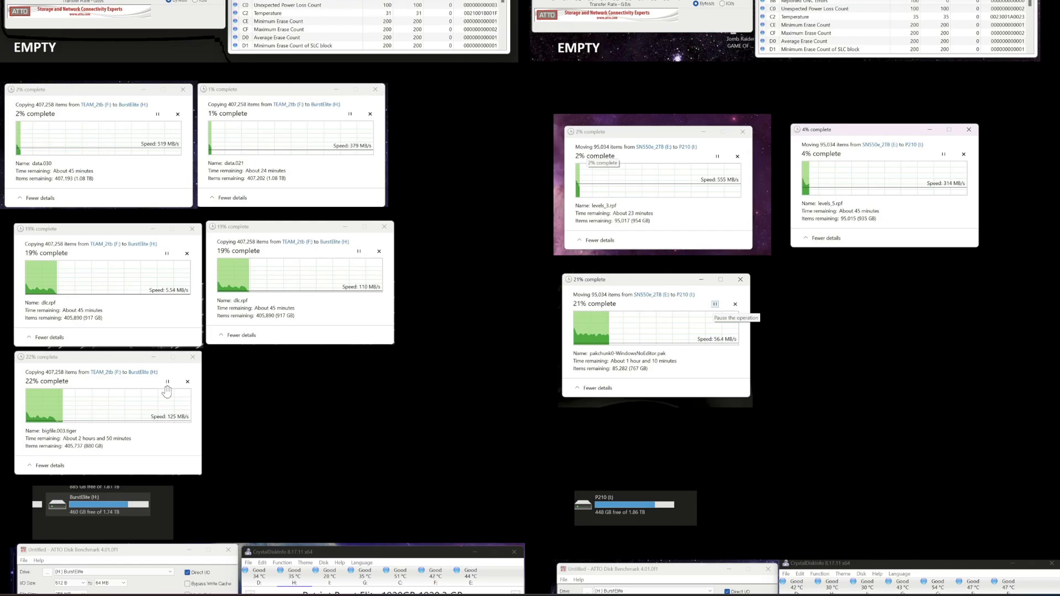
mouse_move(170, 295)
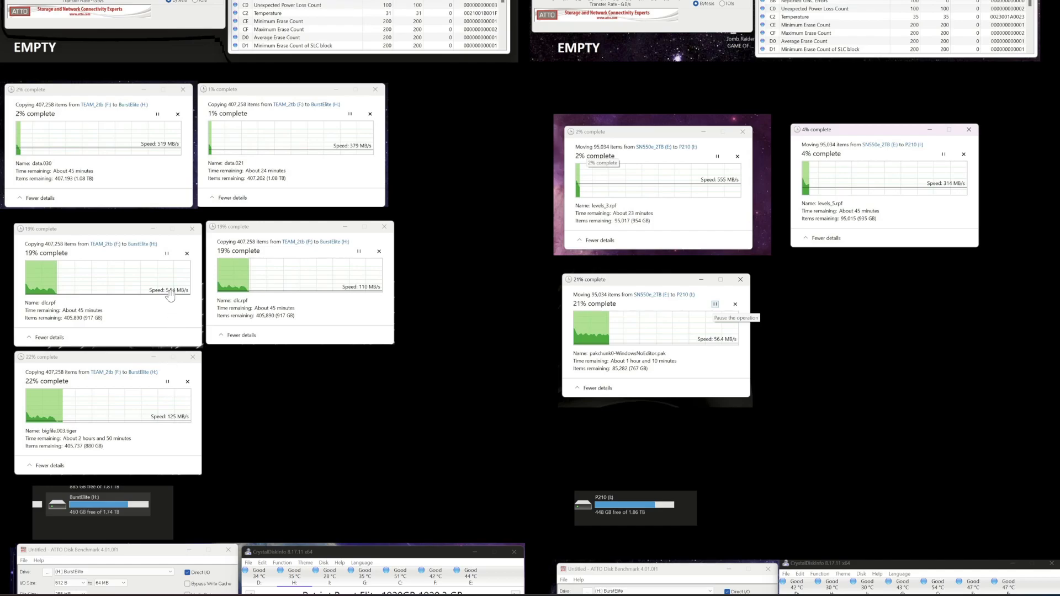
mouse_move(687, 338)
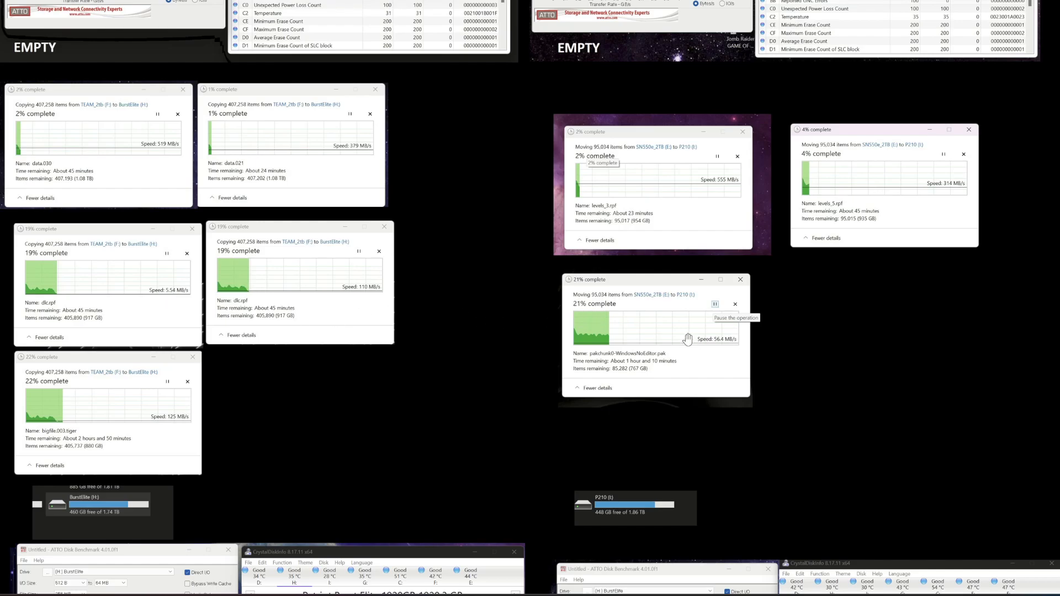
mouse_move(711, 332)
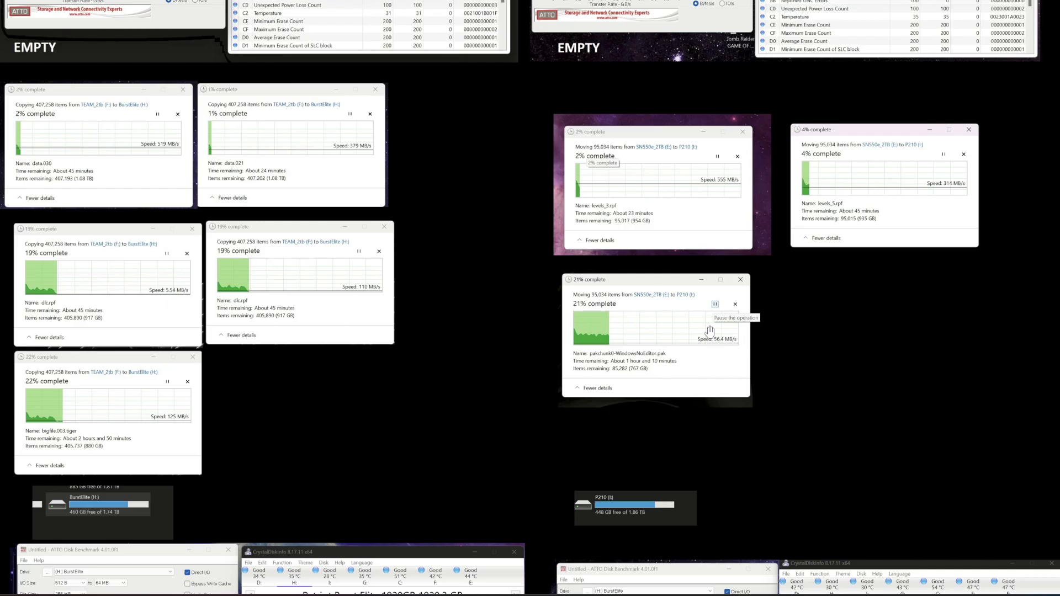
mouse_move(759, 298)
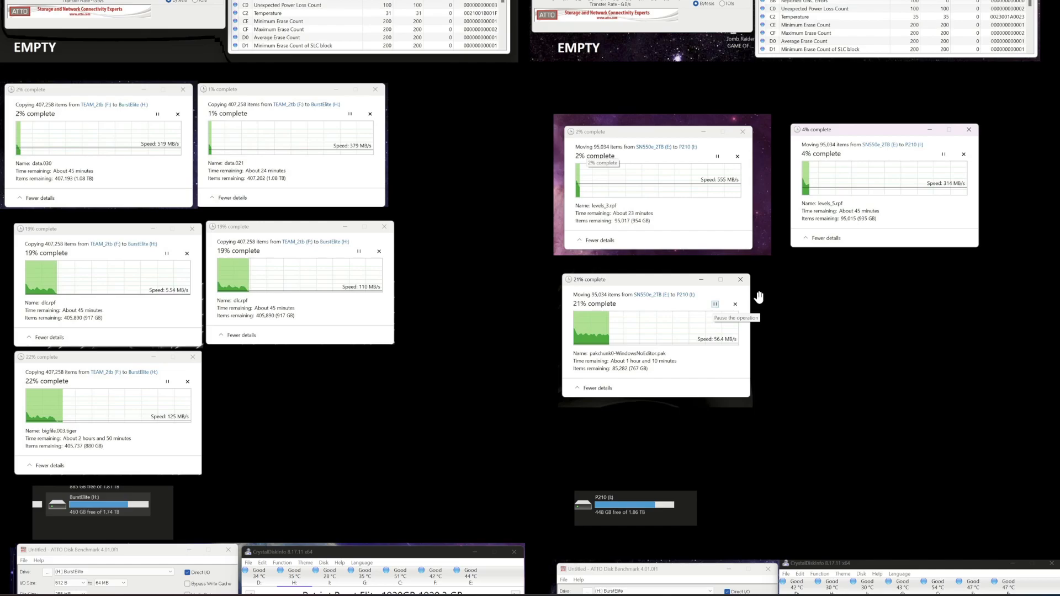
mouse_move(677, 346)
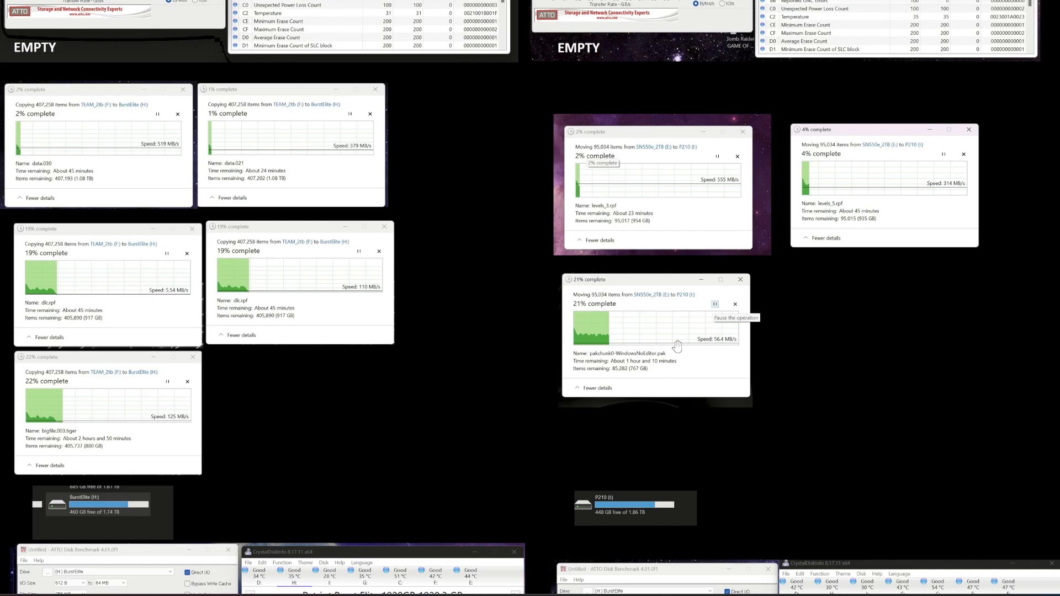
mouse_move(383, 304)
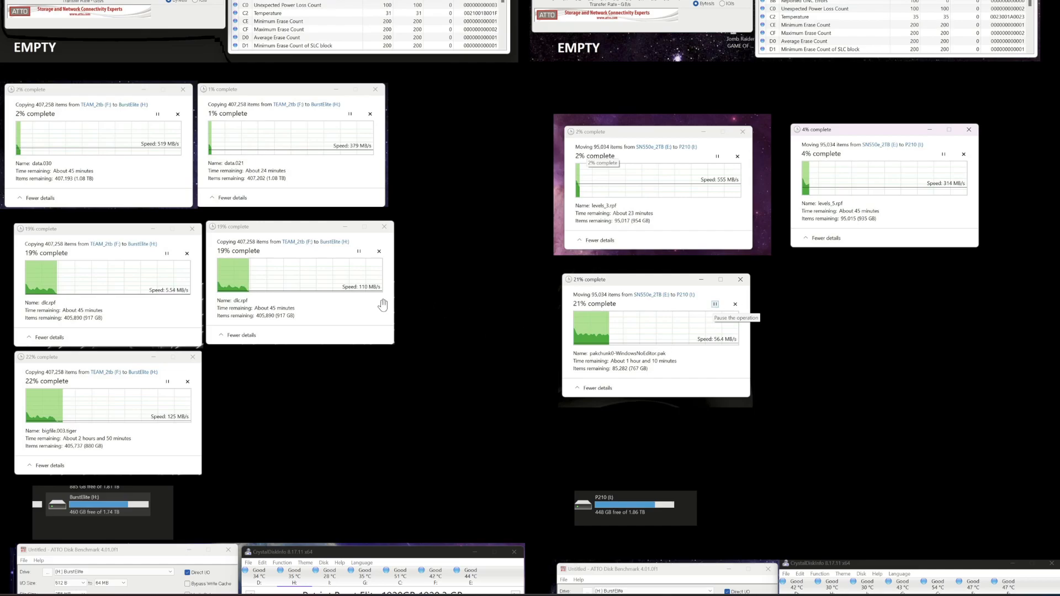
mouse_move(344, 309)
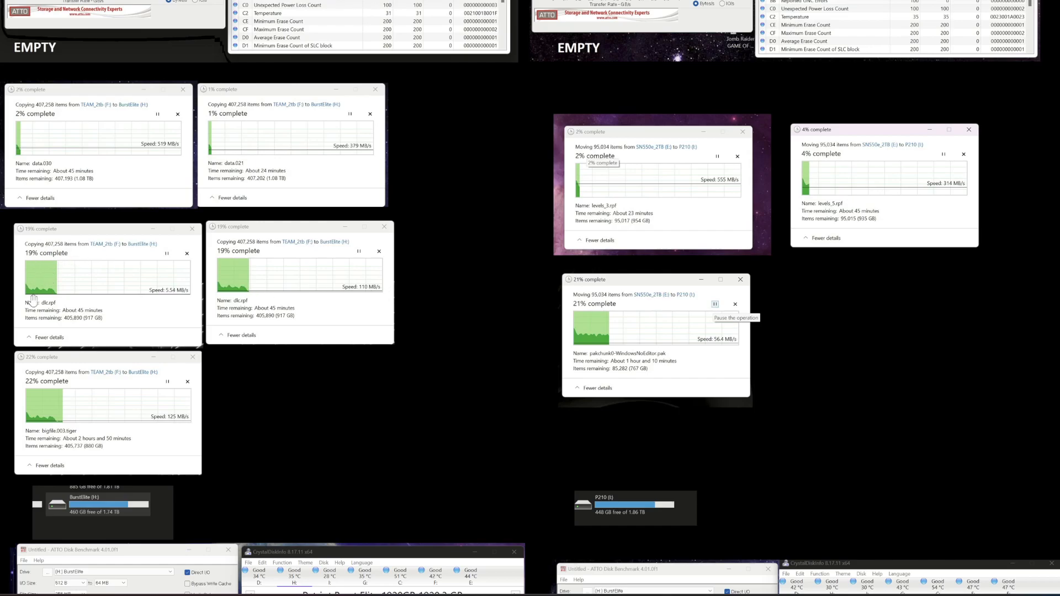
mouse_move(23, 278)
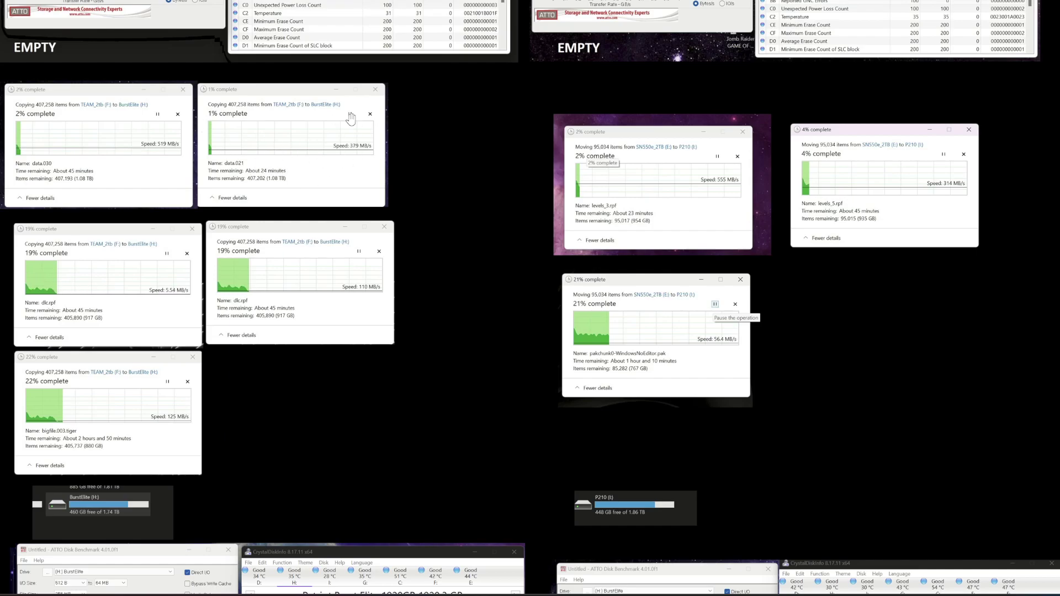
mouse_move(138, 153)
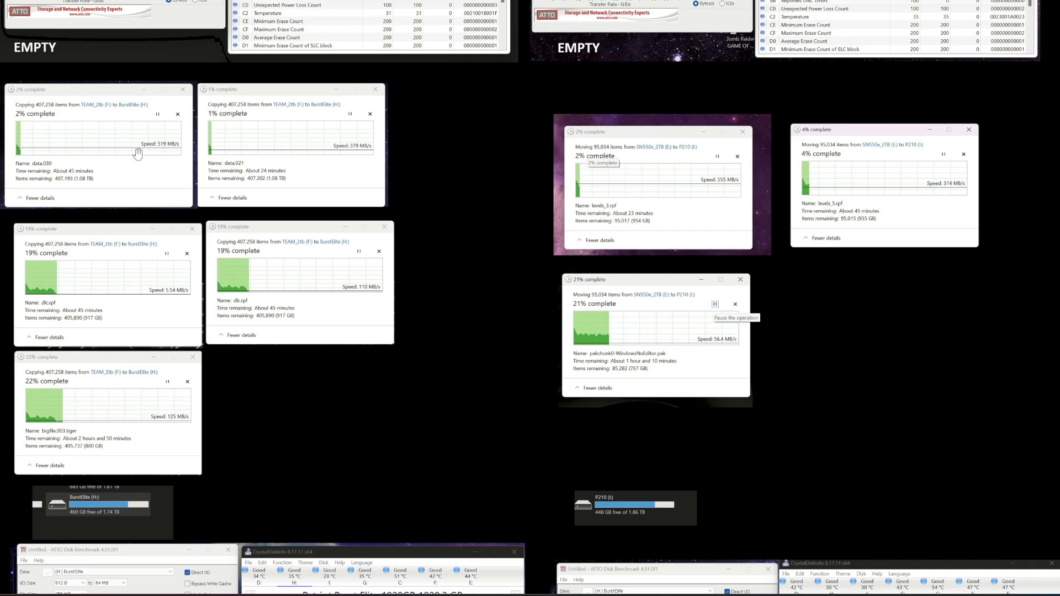
mouse_move(153, 286)
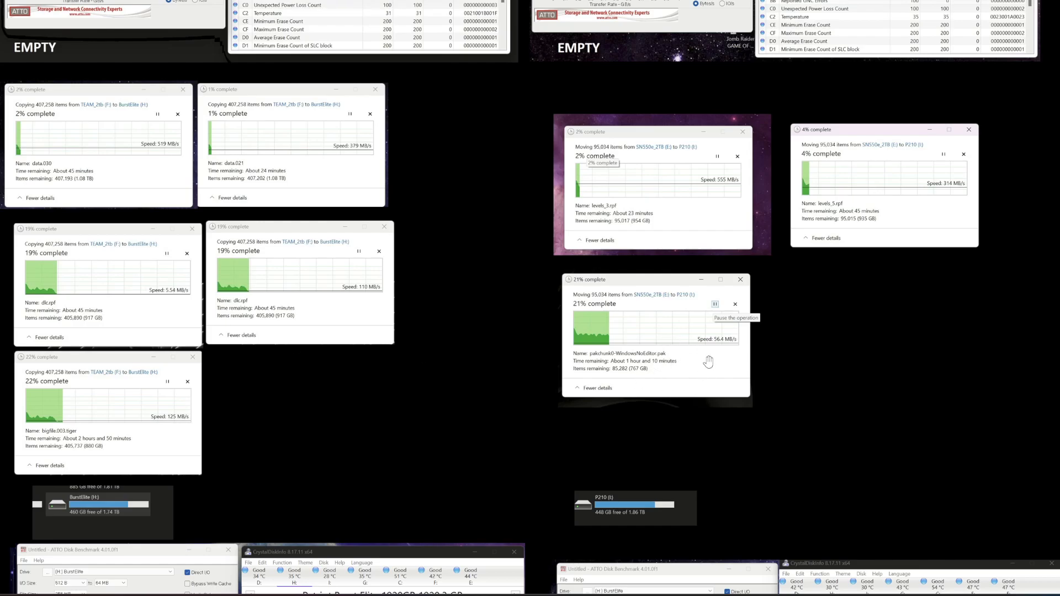
mouse_move(665, 352)
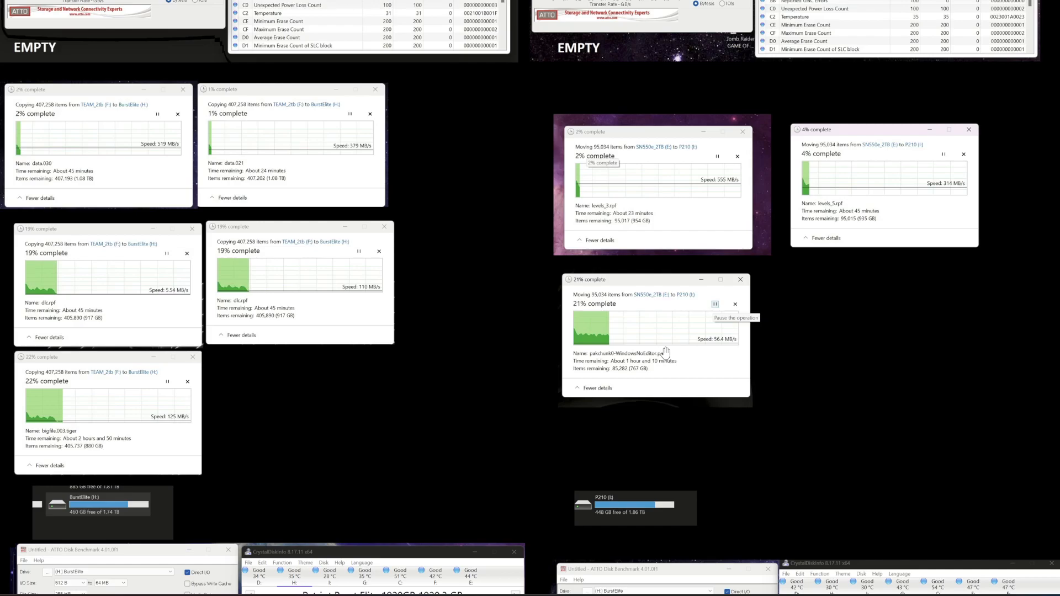
mouse_move(84, 397)
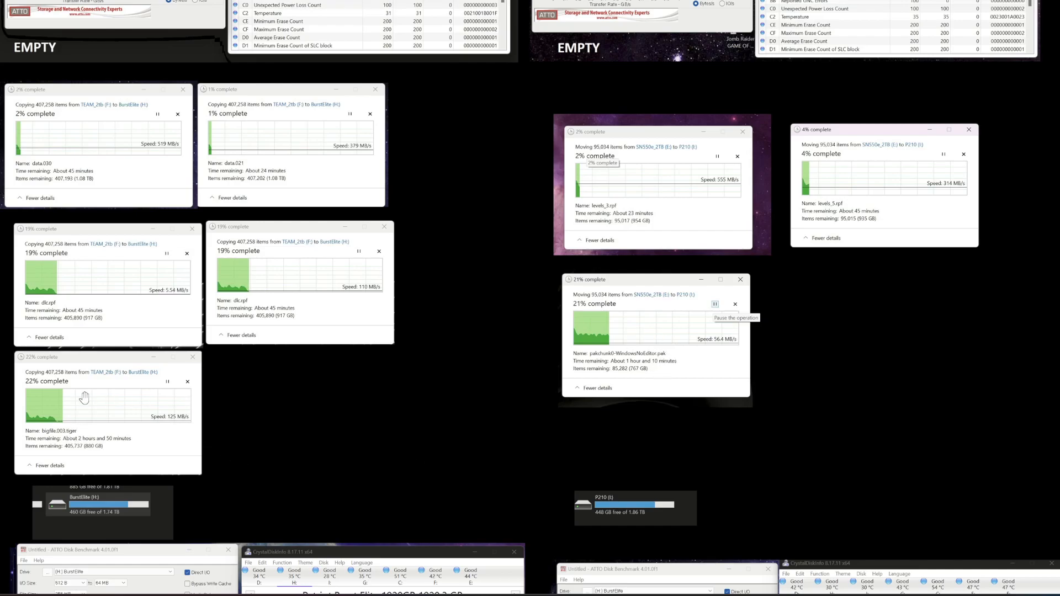
mouse_move(115, 485)
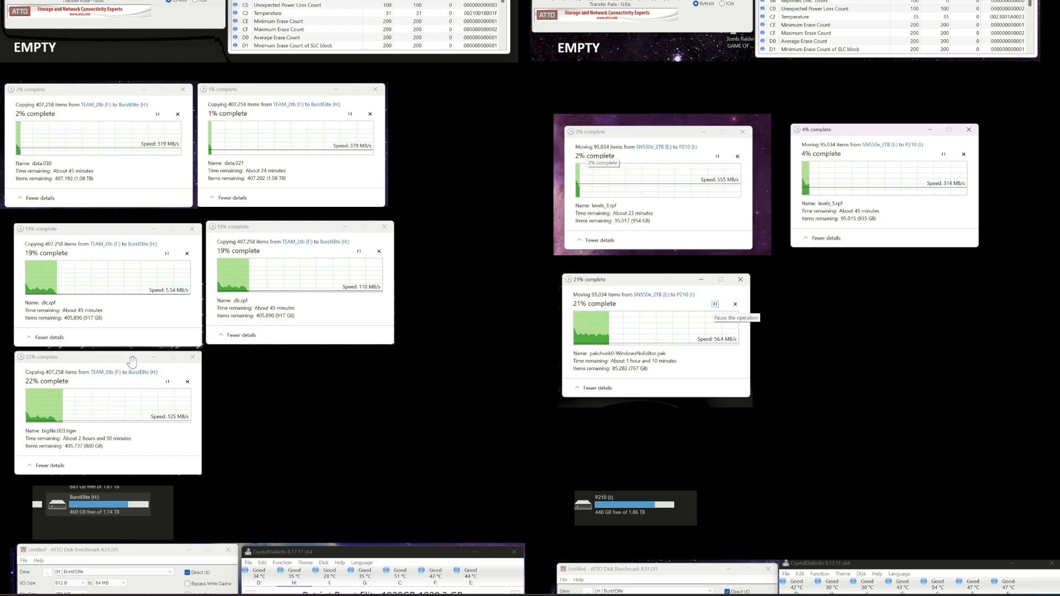
mouse_move(212, 374)
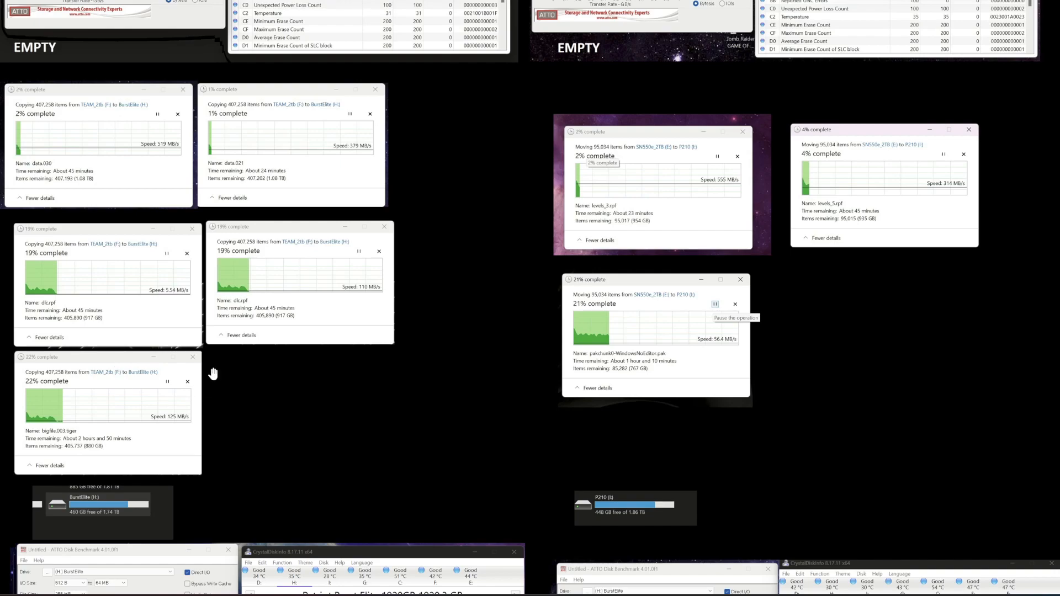
mouse_move(119, 385)
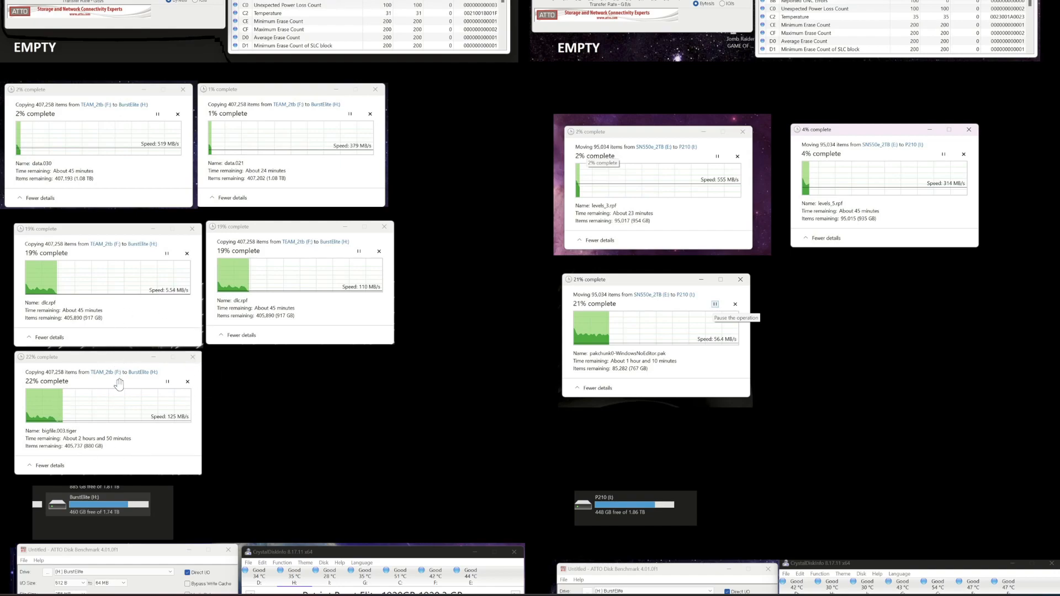
mouse_move(129, 403)
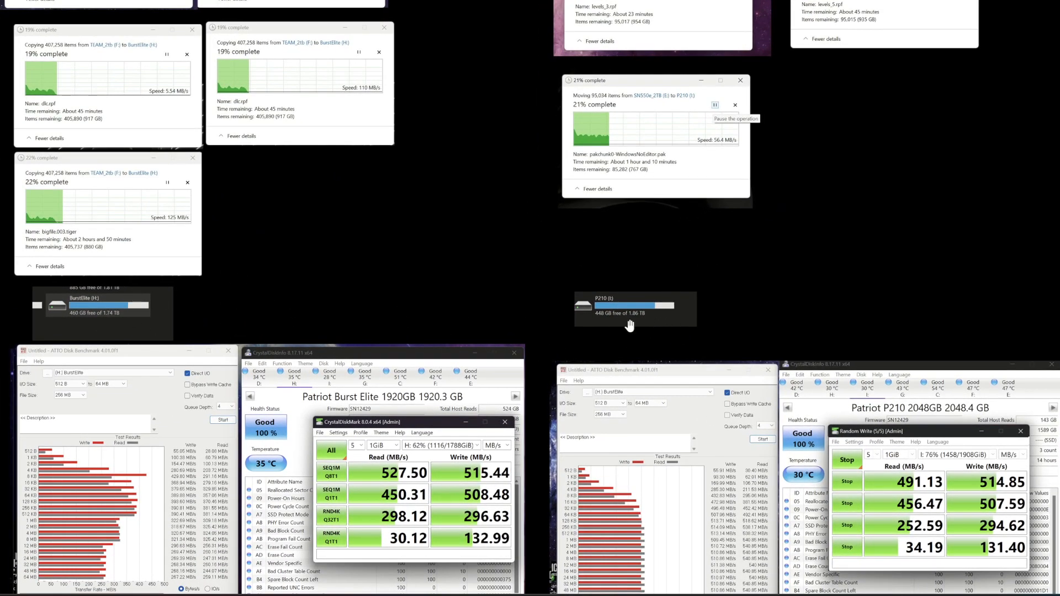
mouse_move(679, 384)
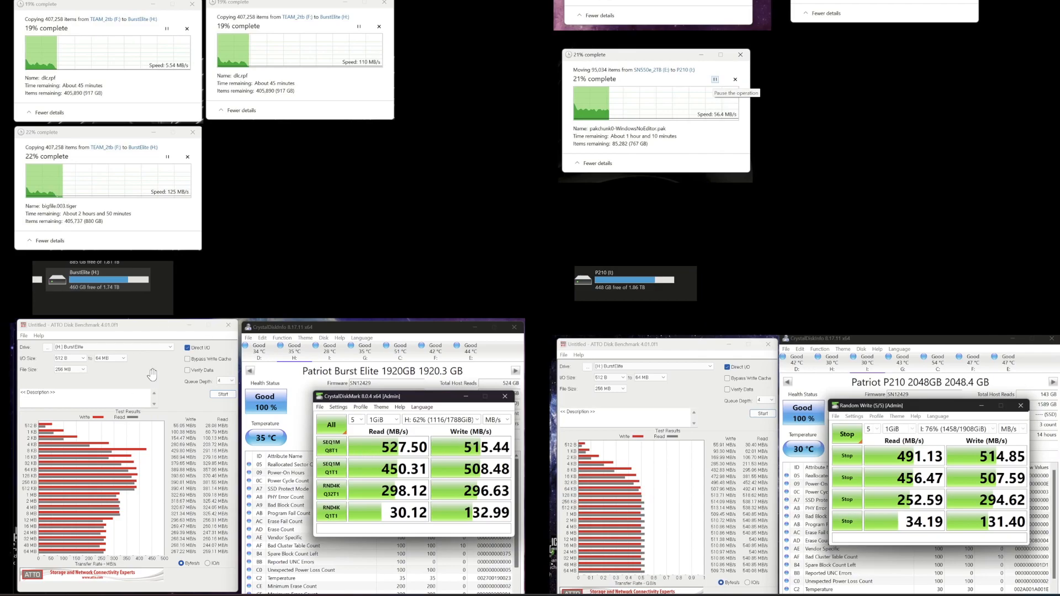
mouse_move(129, 312)
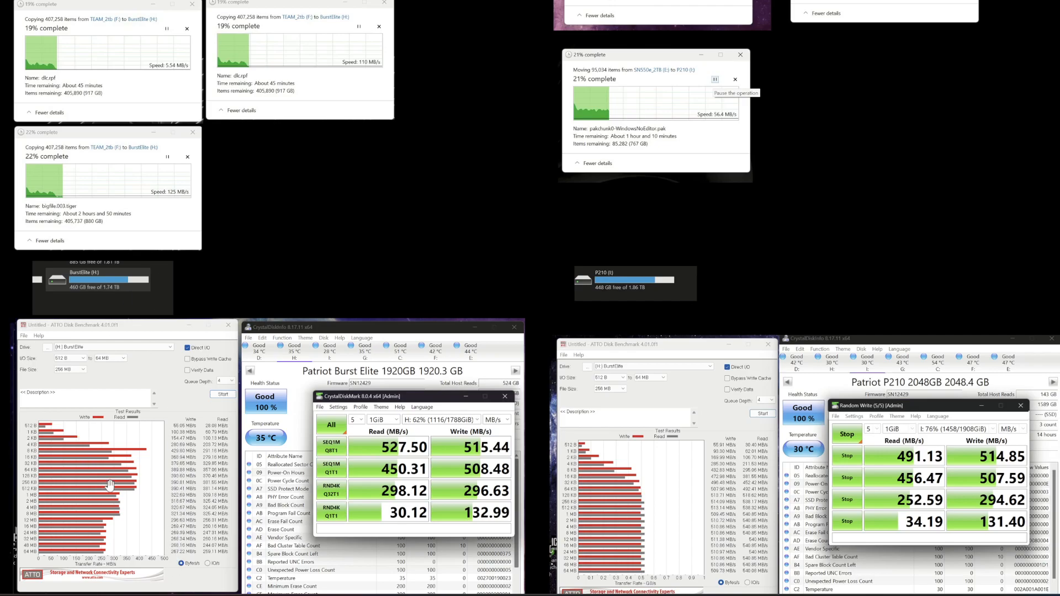
mouse_move(178, 539)
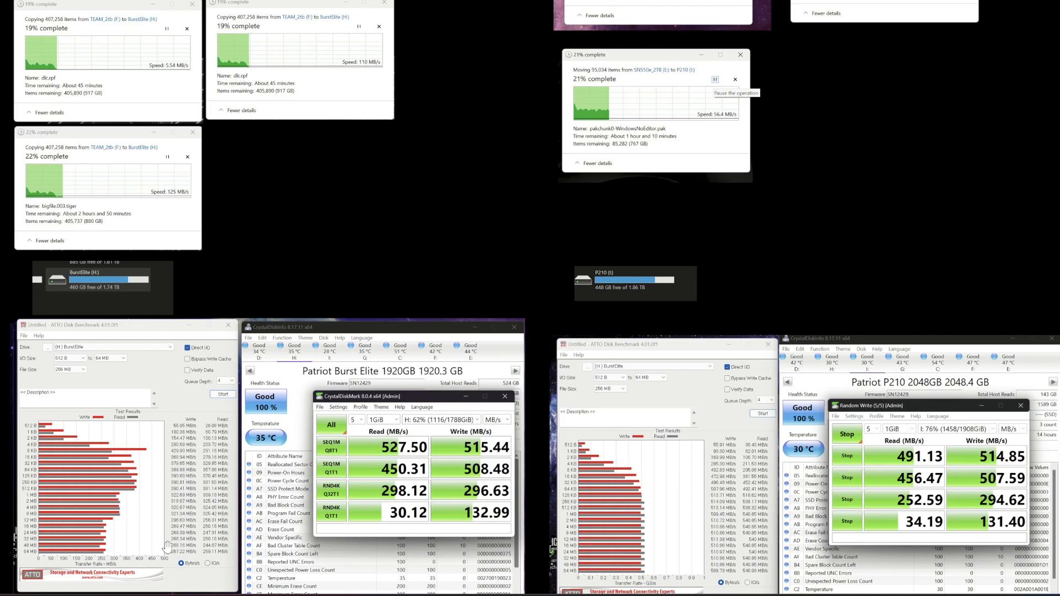
mouse_move(98, 294)
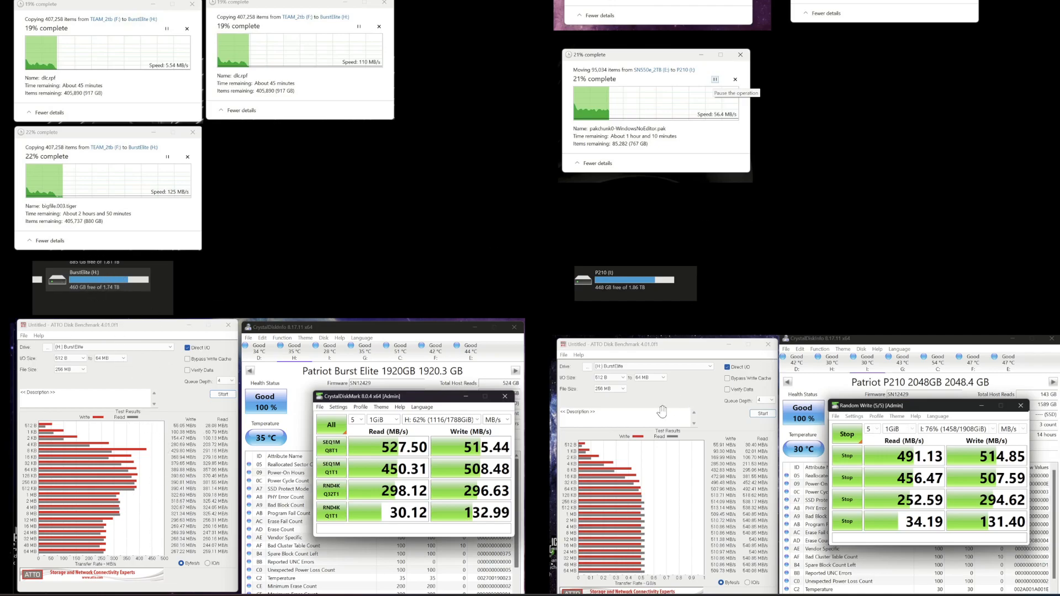
mouse_move(664, 338)
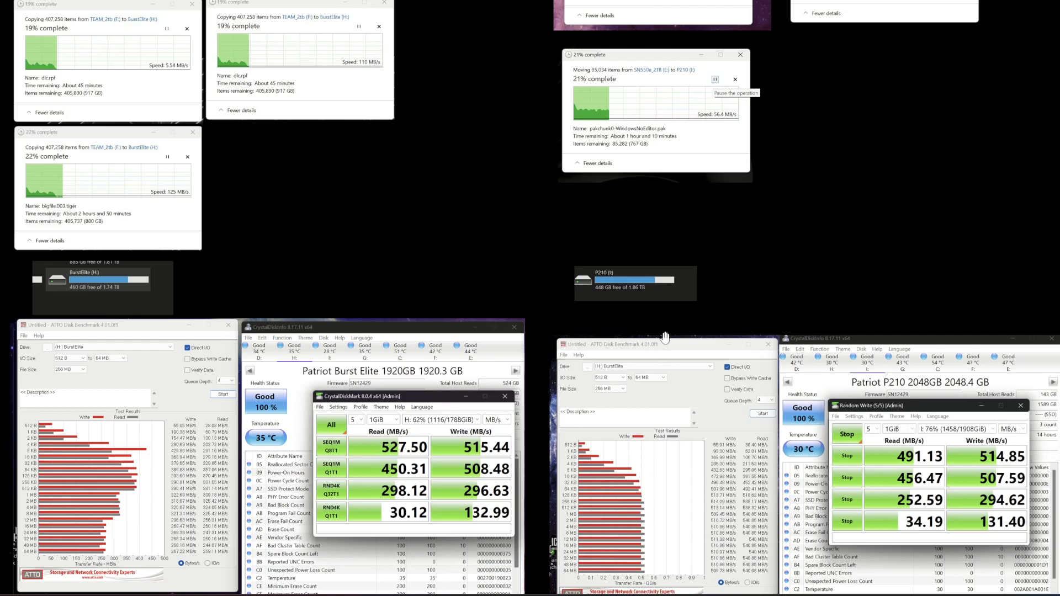
mouse_move(692, 542)
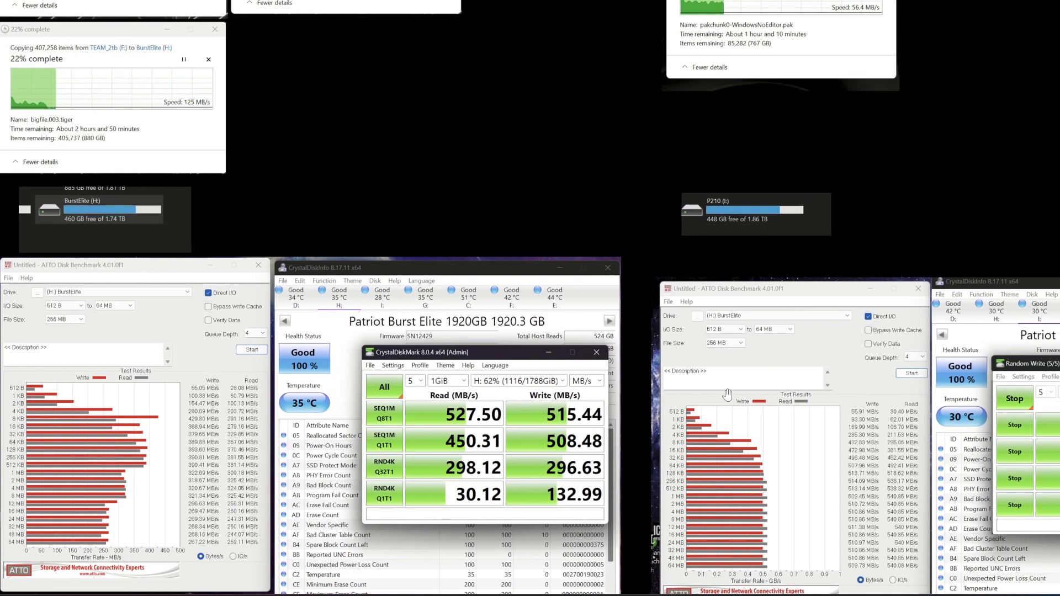
mouse_move(777, 195)
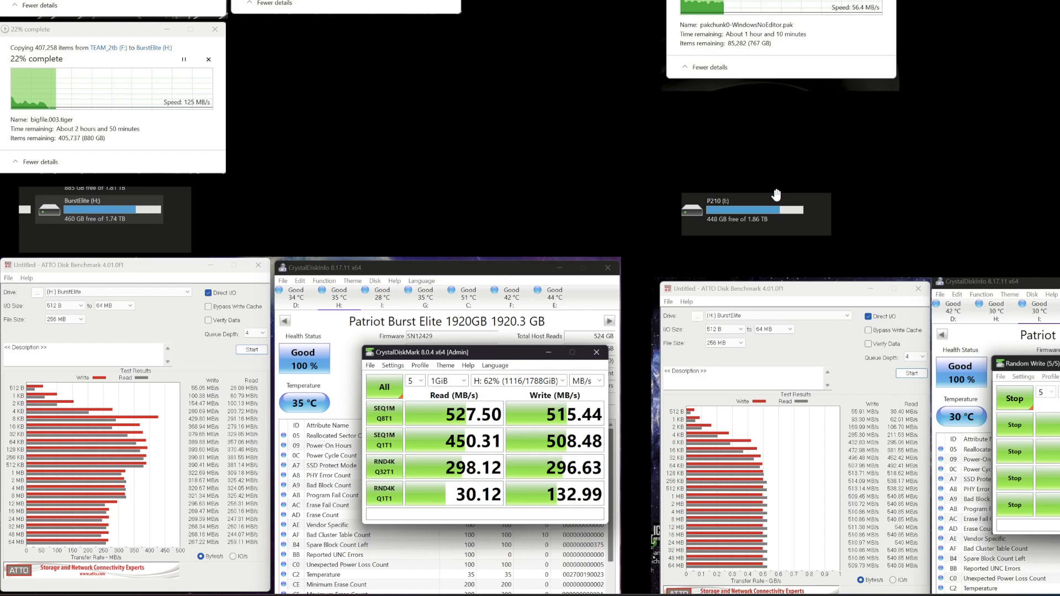
mouse_move(741, 302)
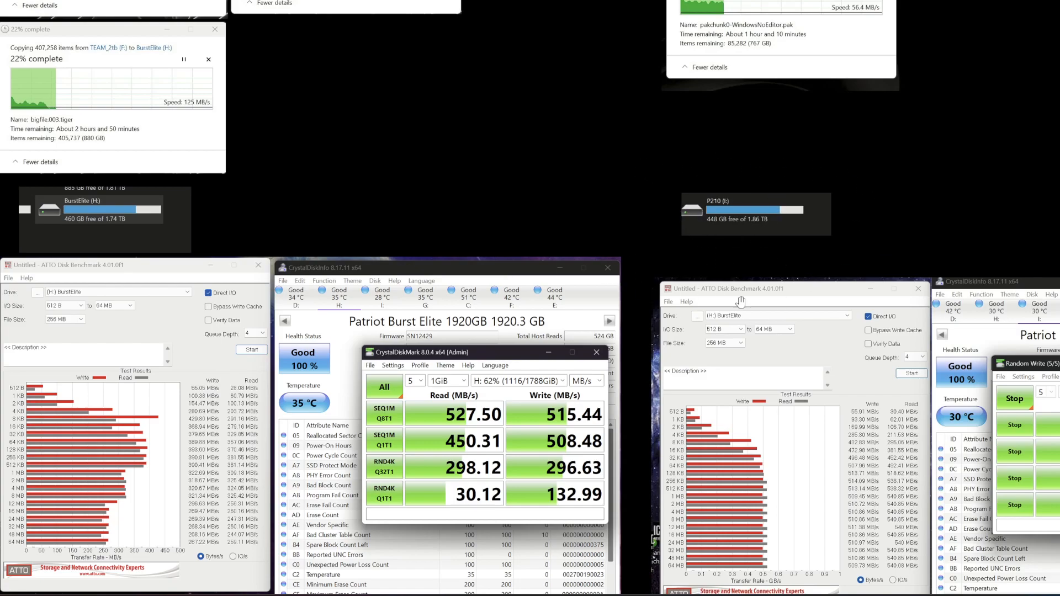
mouse_move(807, 191)
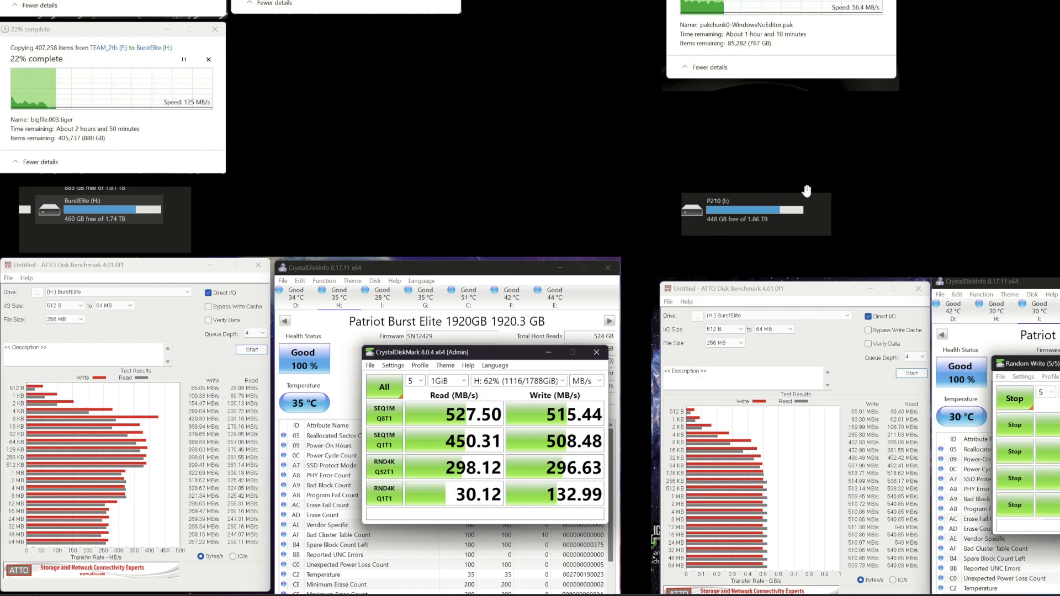
mouse_move(820, 199)
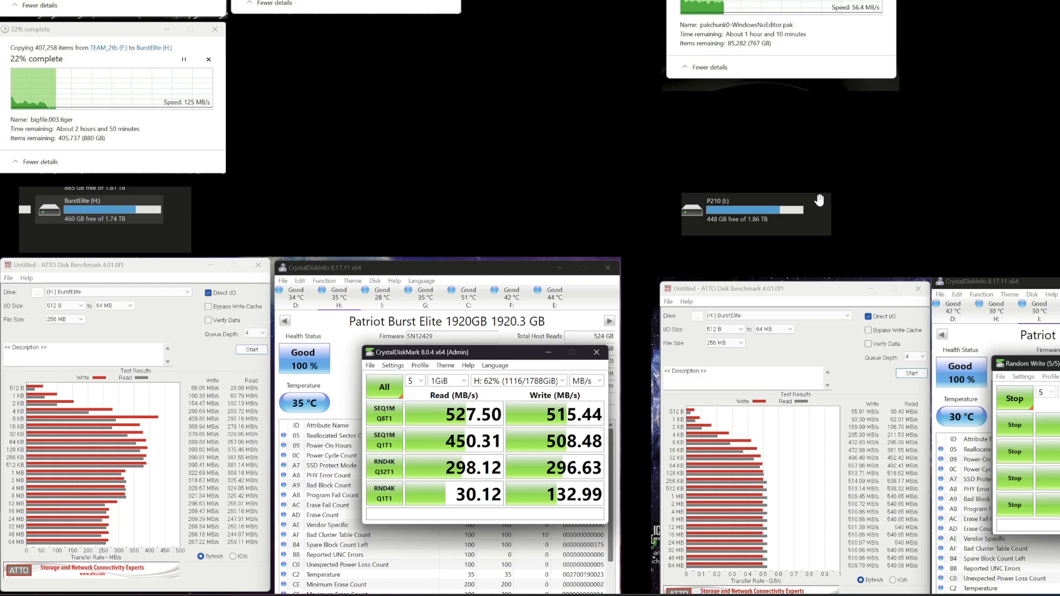
mouse_move(796, 205)
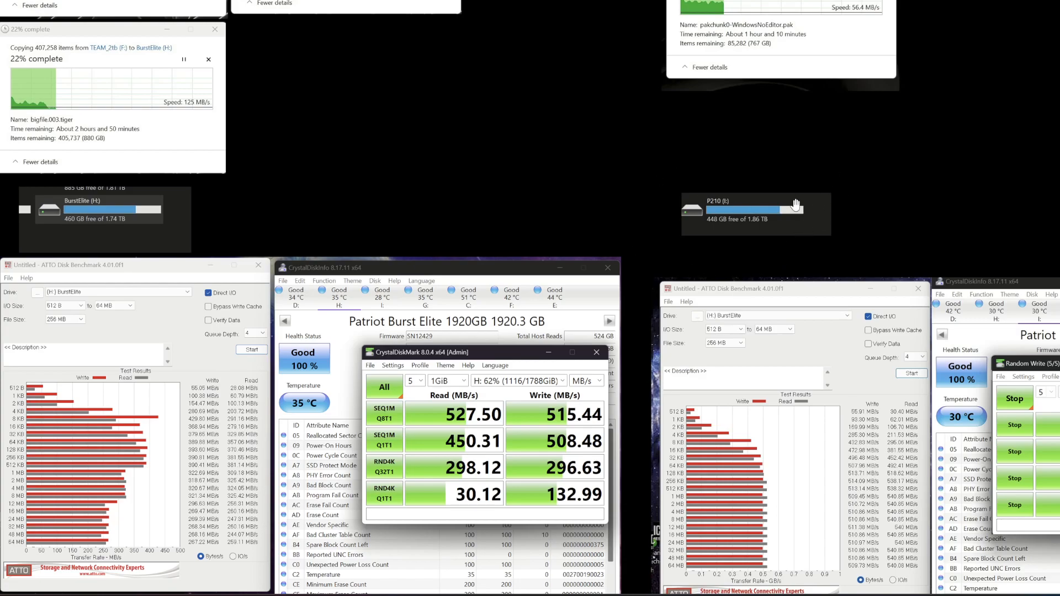
mouse_move(728, 247)
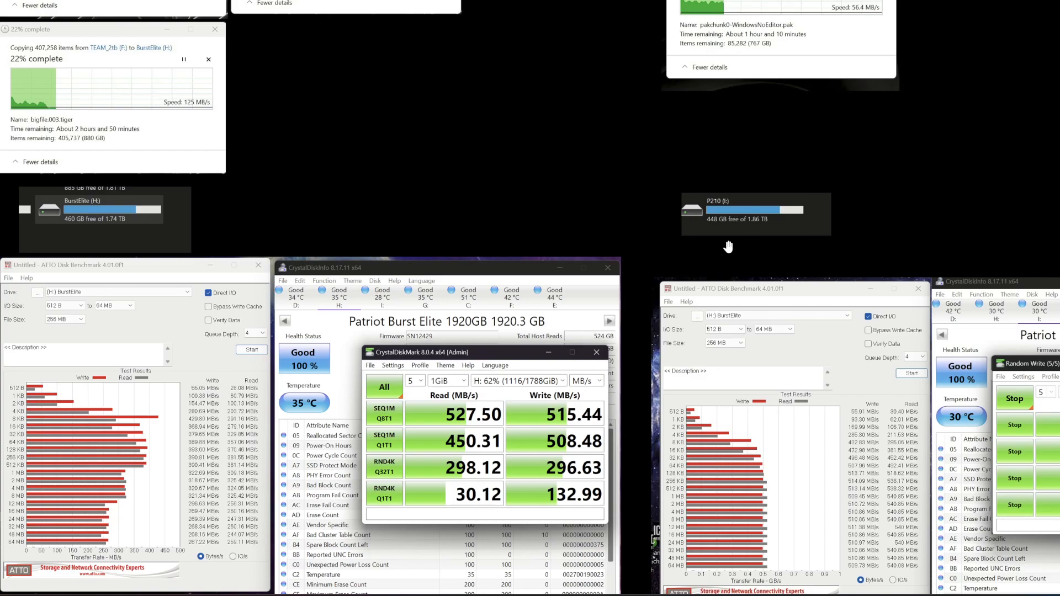
mouse_move(820, 282)
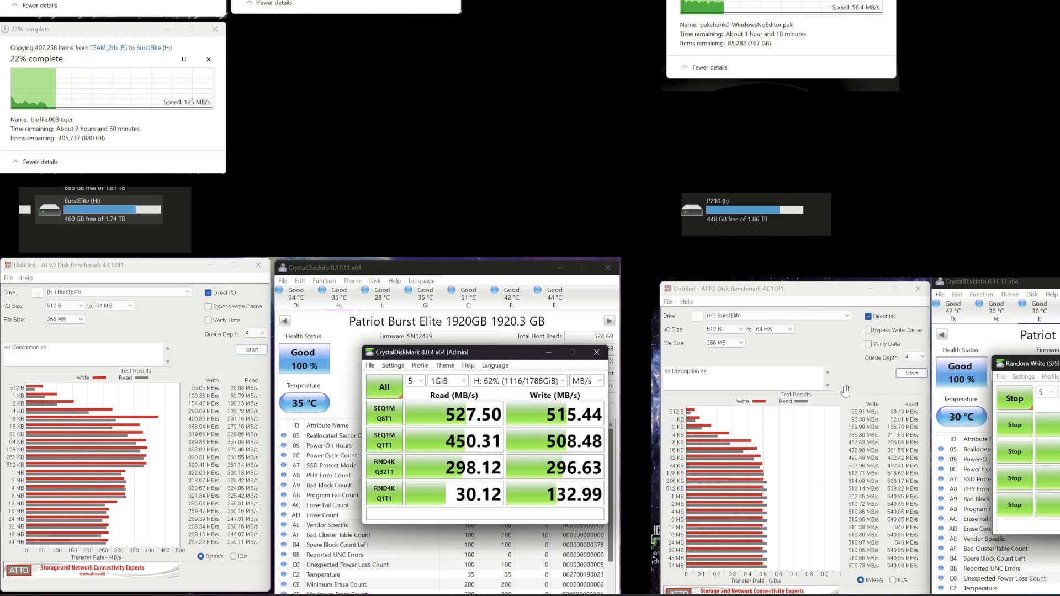
mouse_move(879, 543)
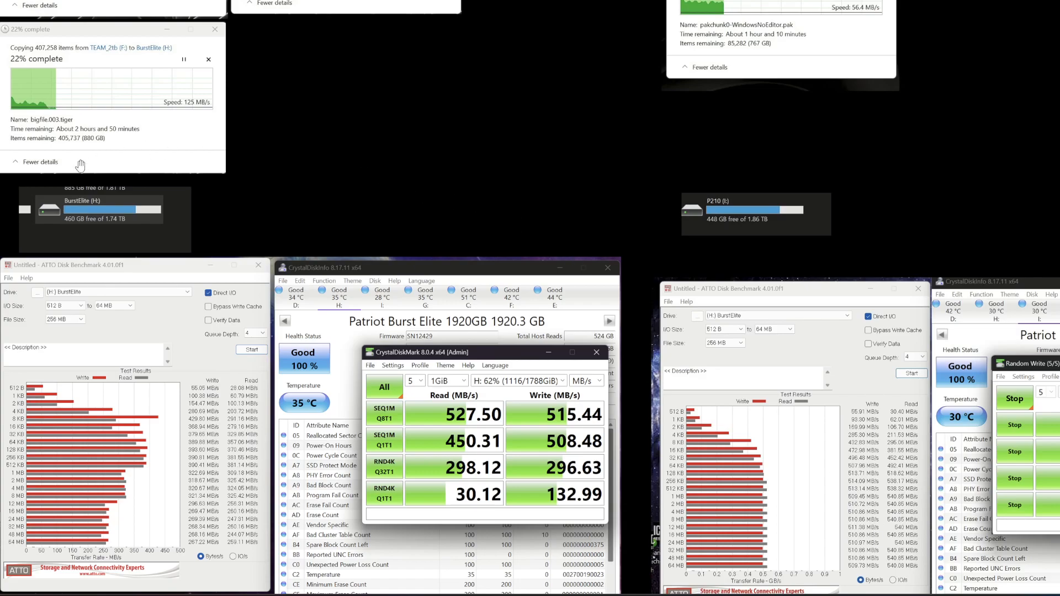
mouse_move(46, 219)
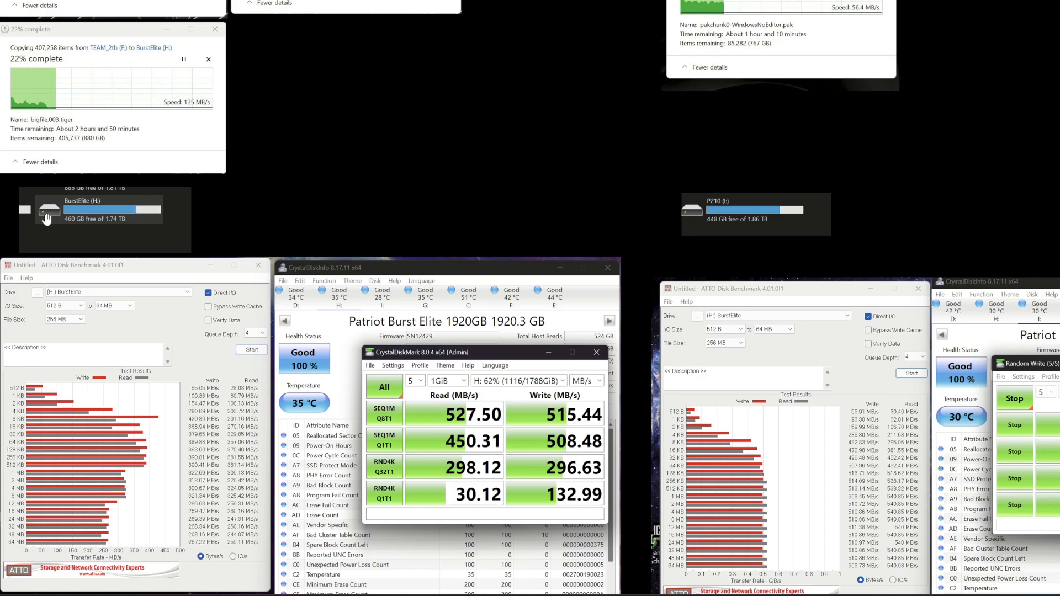
mouse_move(118, 228)
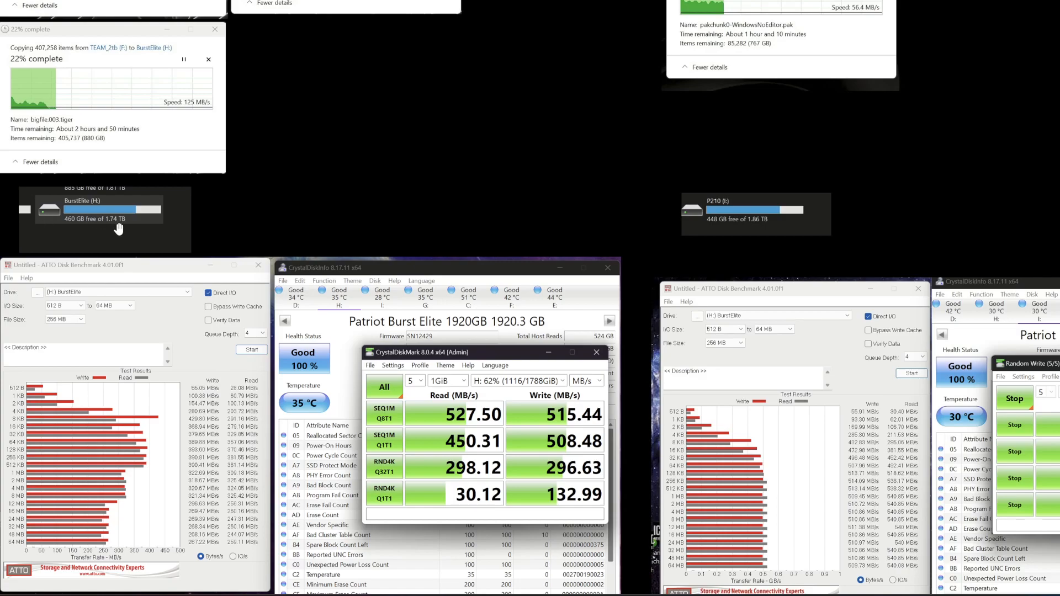
mouse_move(168, 310)
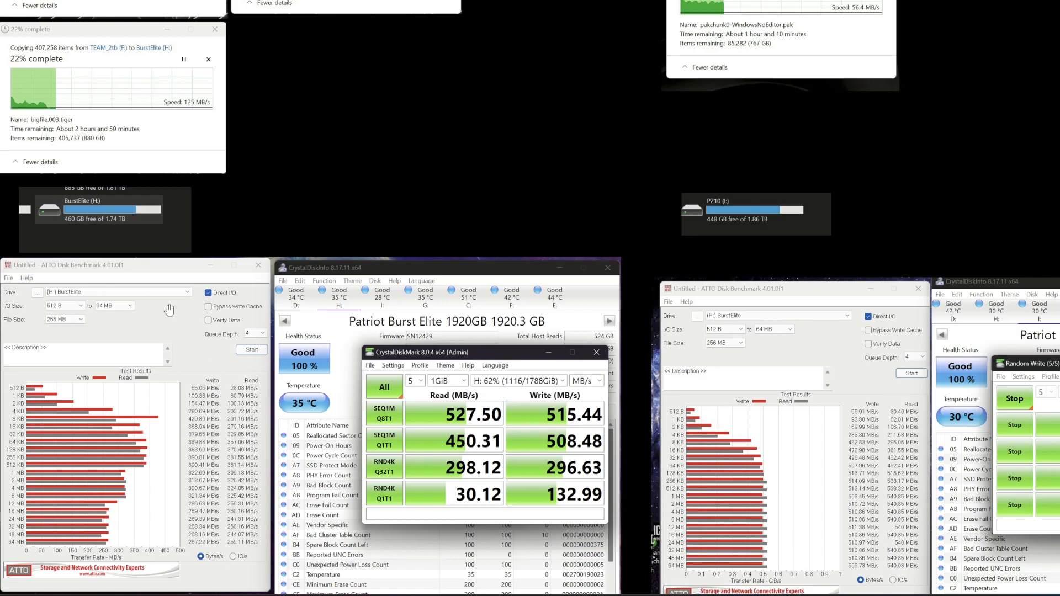
mouse_move(241, 333)
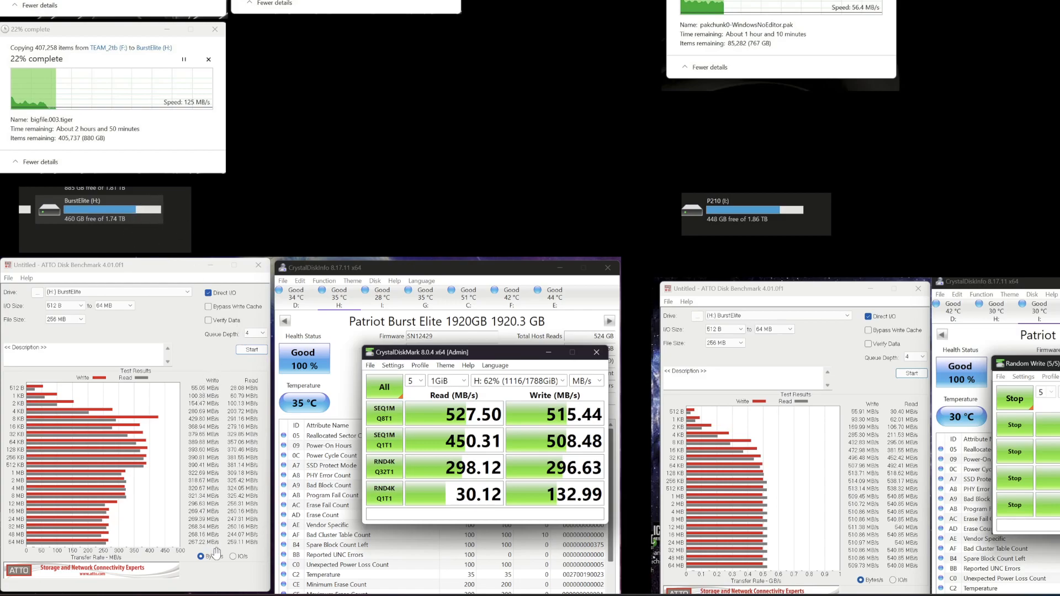
mouse_move(129, 223)
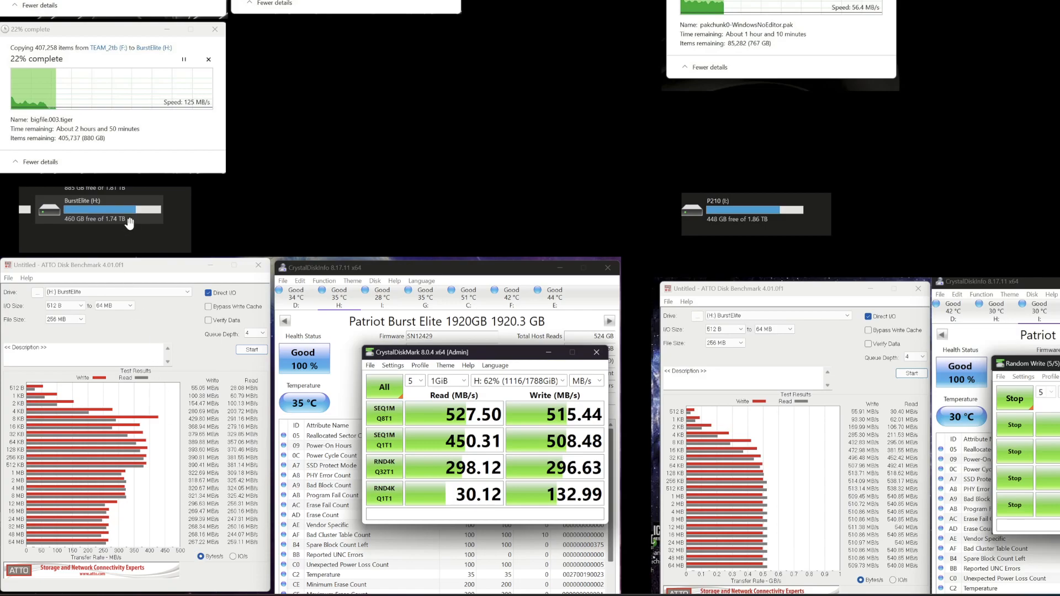
mouse_move(189, 481)
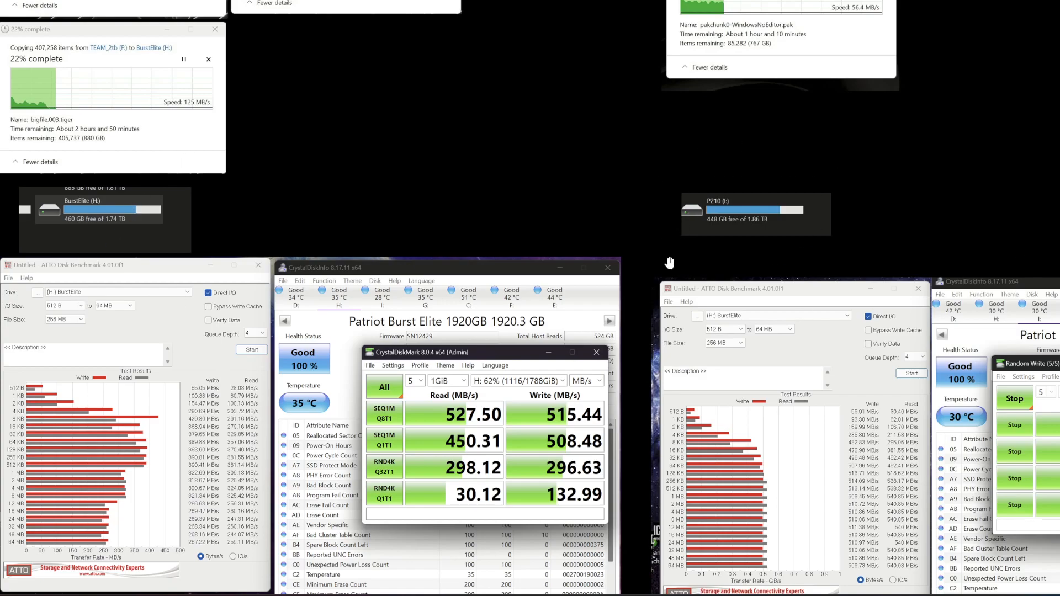
mouse_move(859, 411)
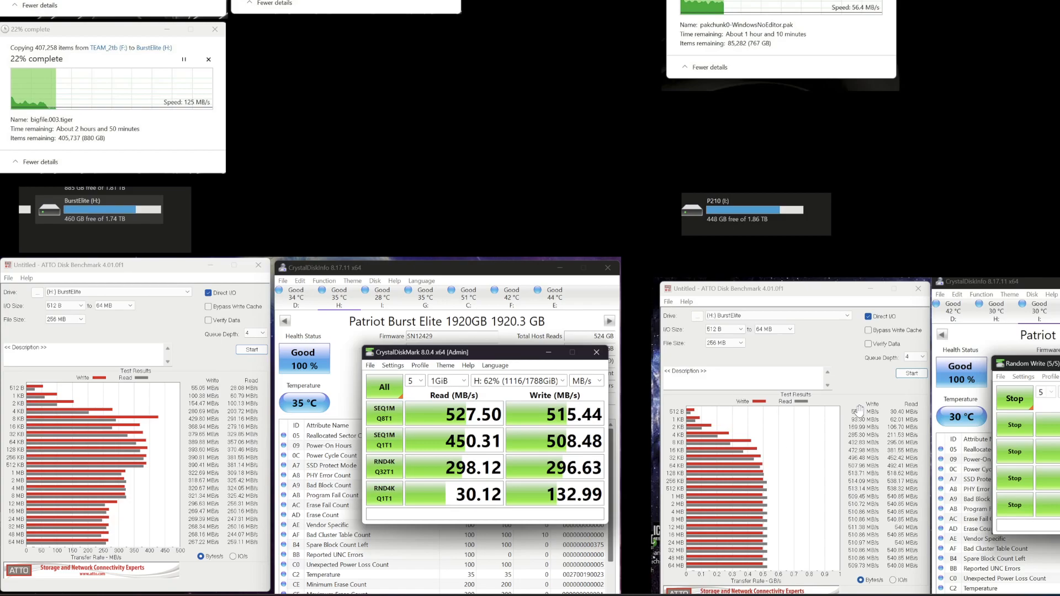
mouse_move(821, 163)
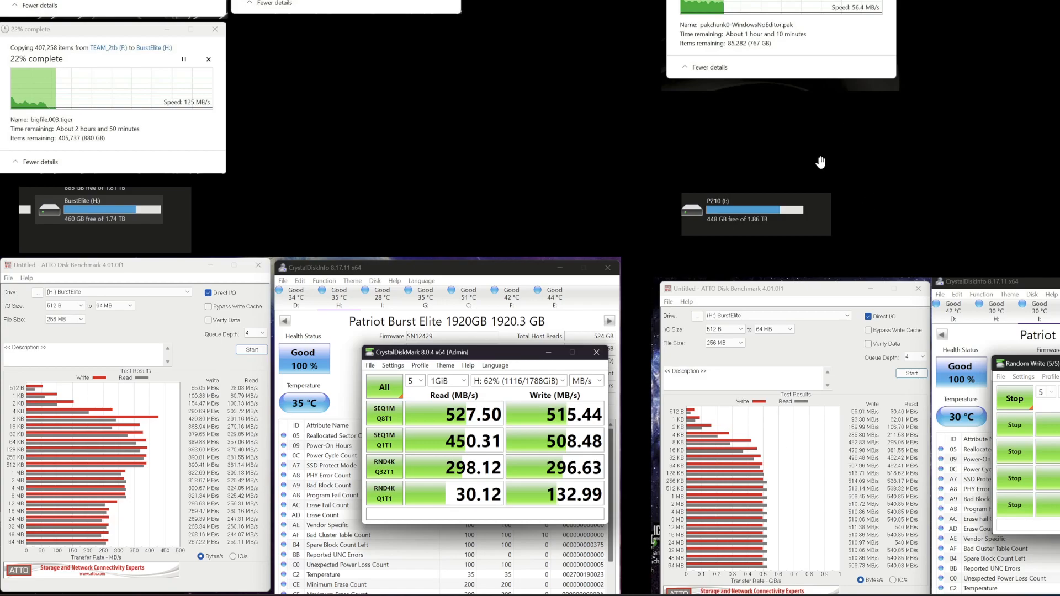
mouse_move(807, 133)
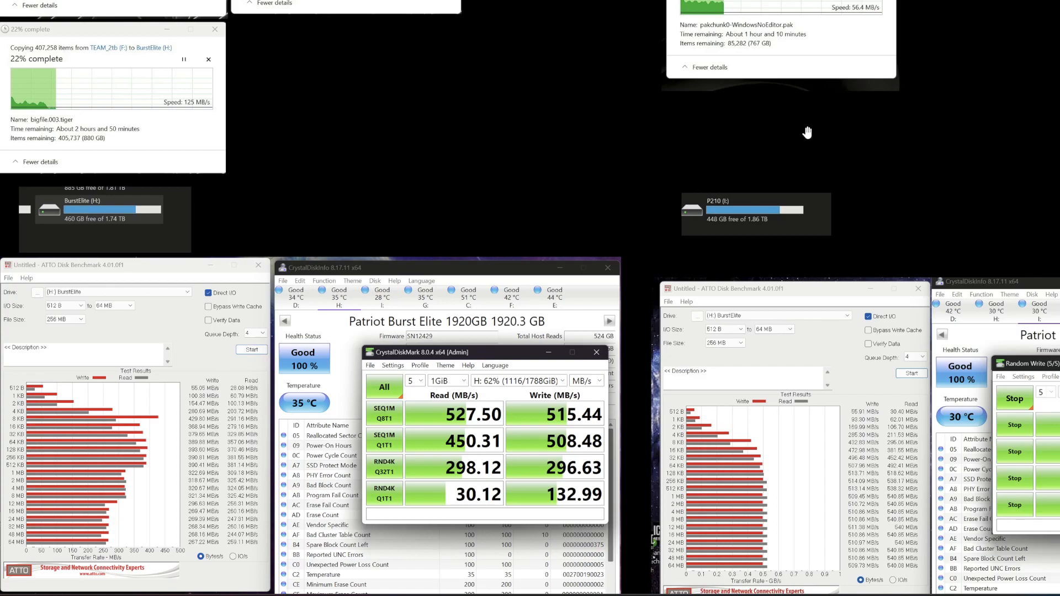
mouse_move(837, 565)
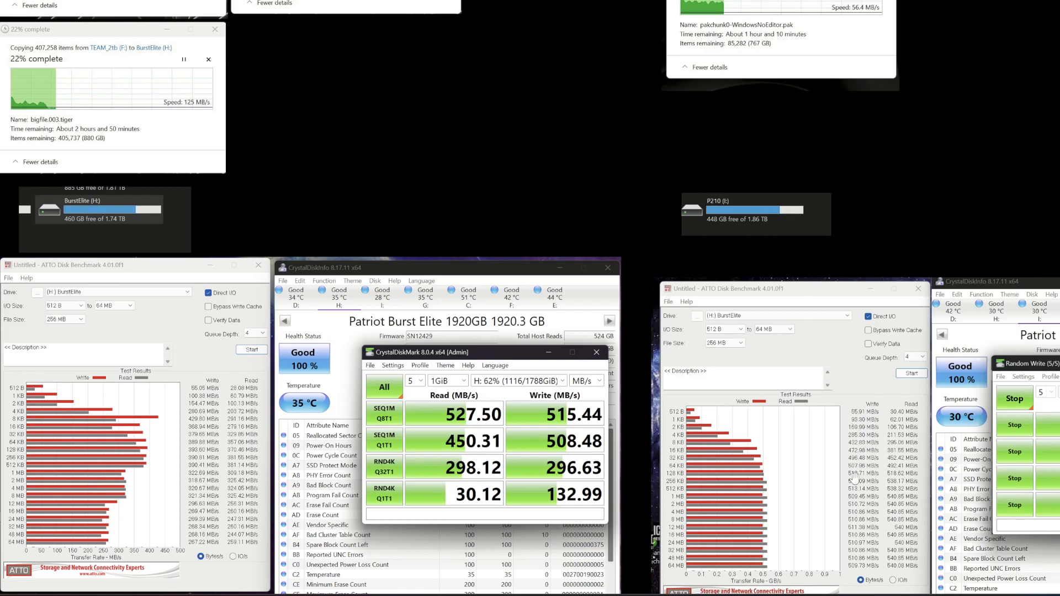
mouse_move(237, 265)
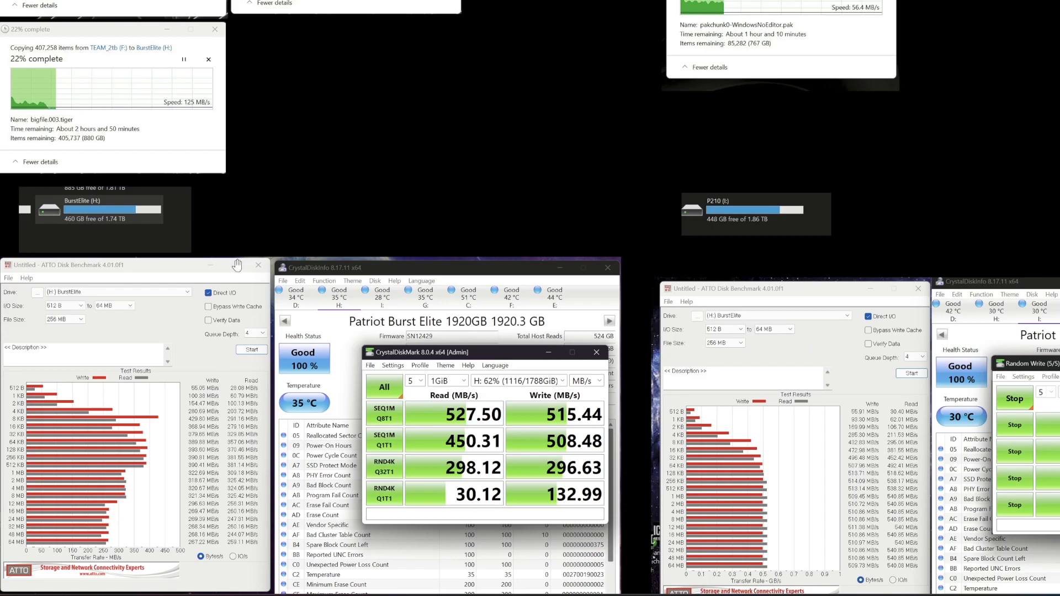
mouse_move(138, 170)
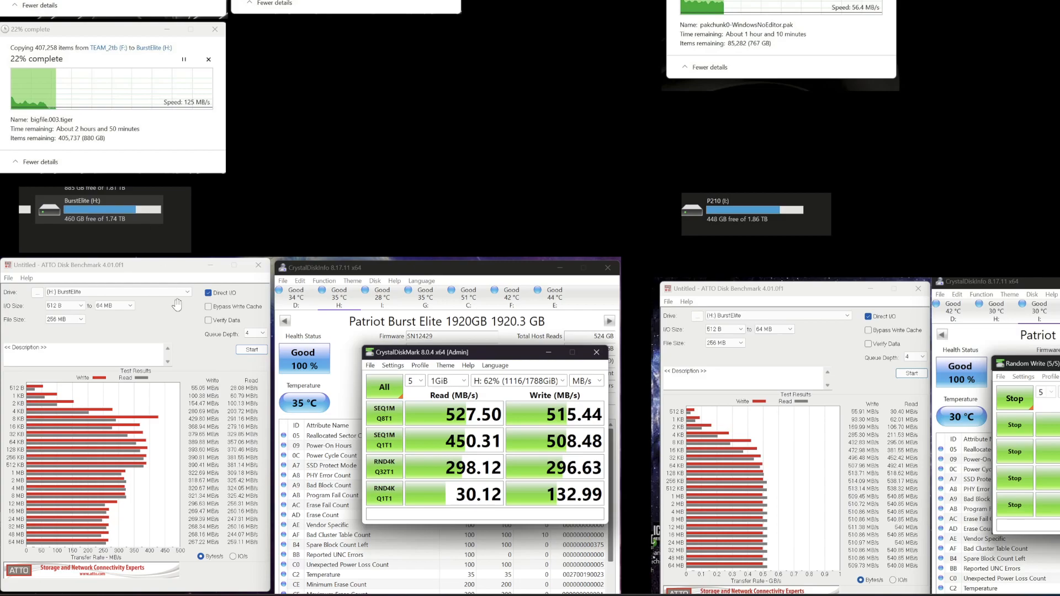
mouse_move(139, 212)
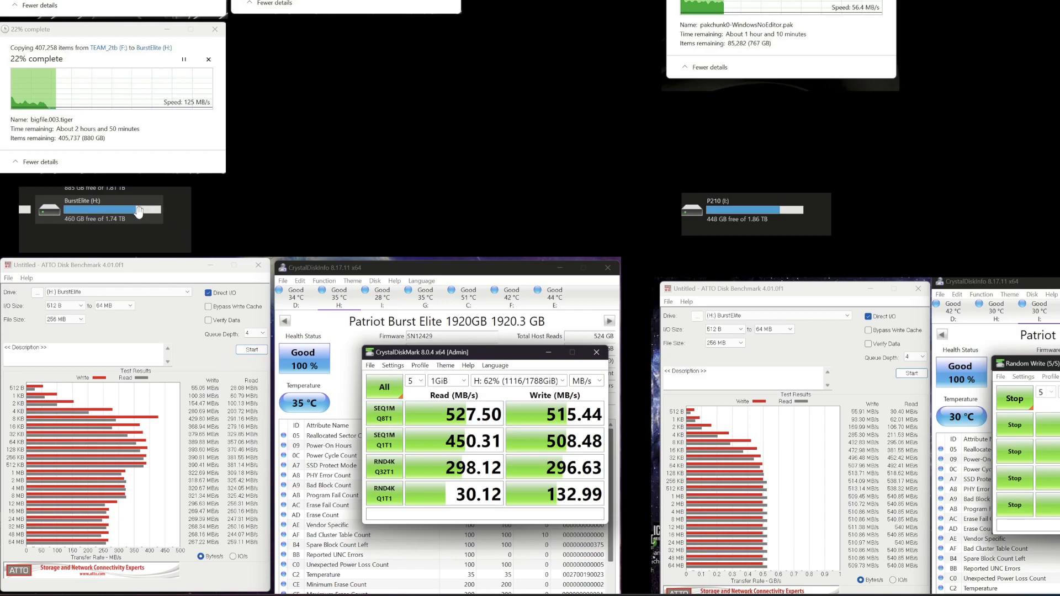